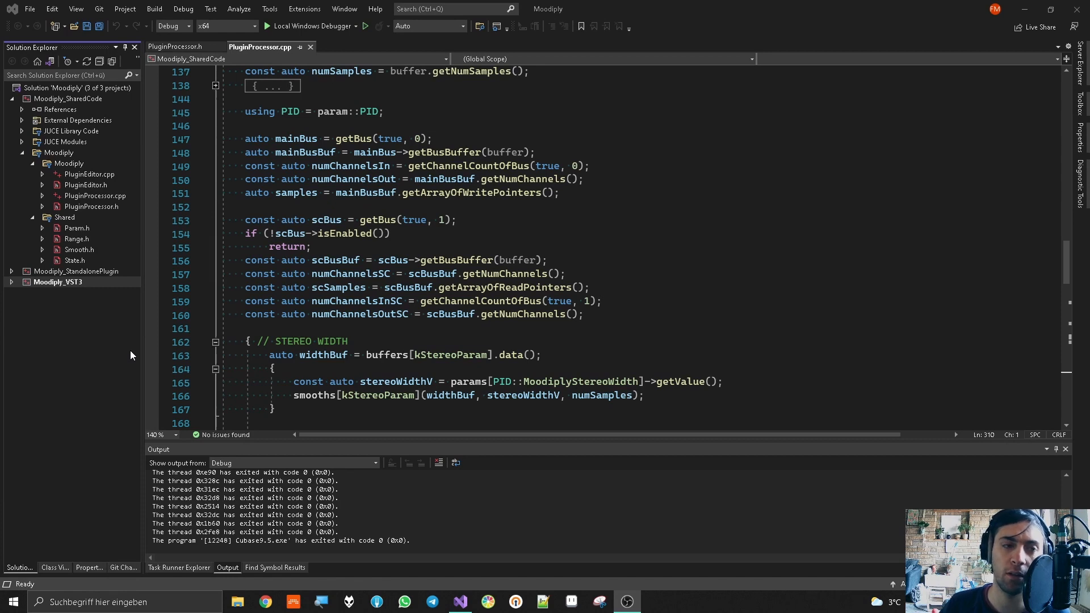
{"action": "mouse_move", "coordinate": [119, 307]}
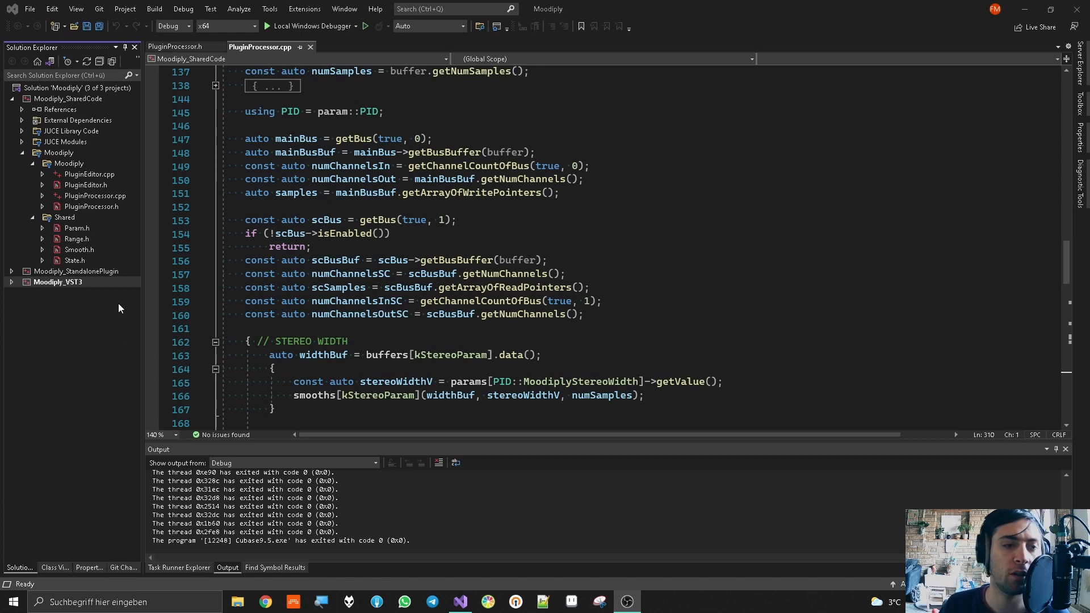
Start a new debugging instance of the Moodiply_VST3 project launching Cubase.
{"action": "right_click", "coordinate": [58, 281]}
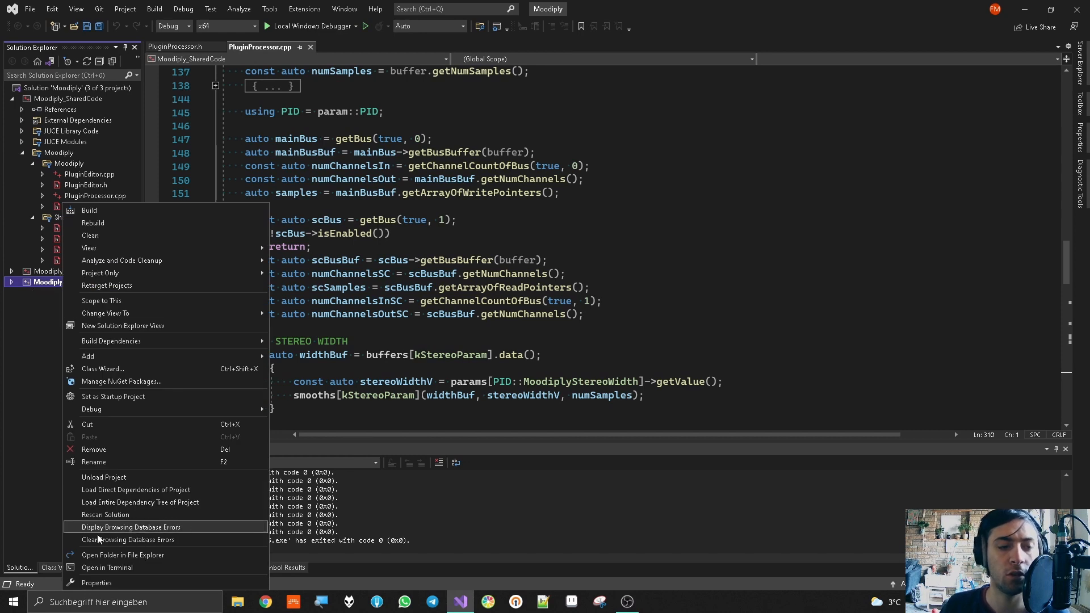
{"action": "left_click", "coordinate": [96, 582]}
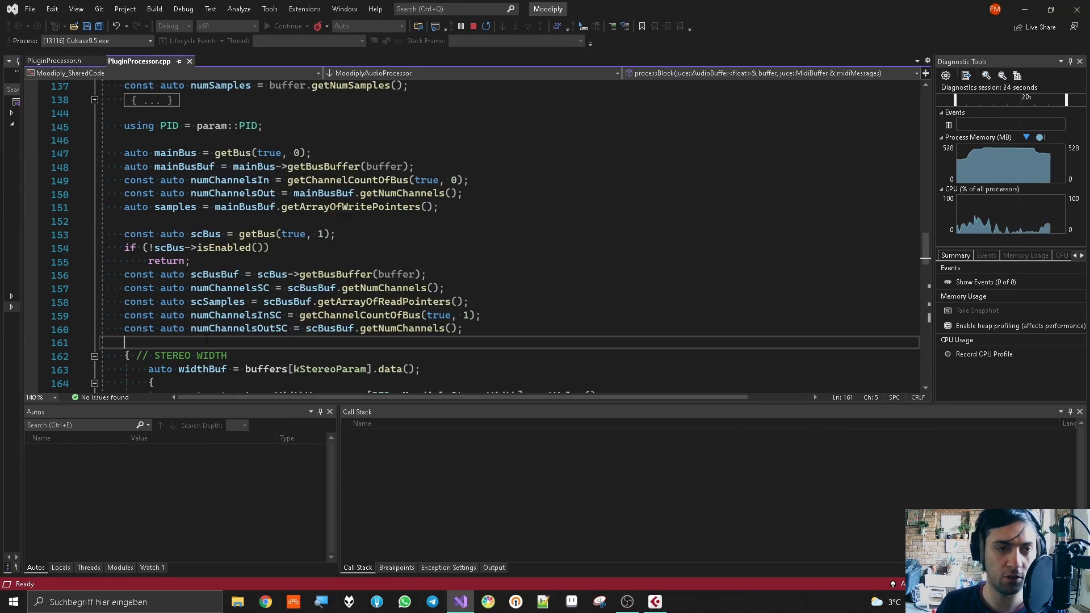
Add the test lines int i = 420; and i *= 69; on line 161 of processBlock.
{"action": "left_click", "coordinate": [475, 26]}
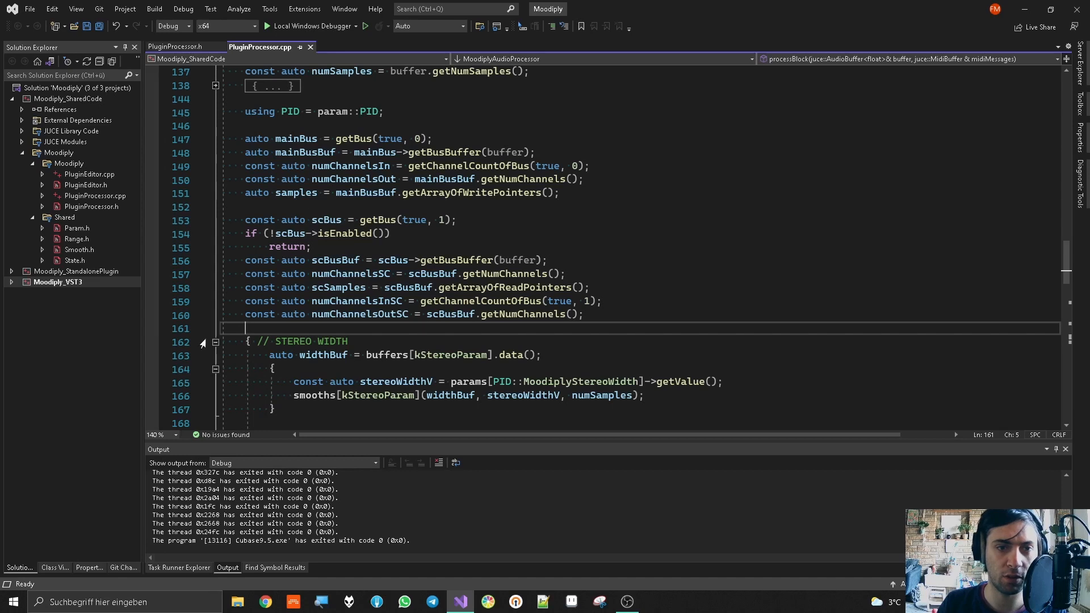
{"action": "type", "text": "int i = 420;"}
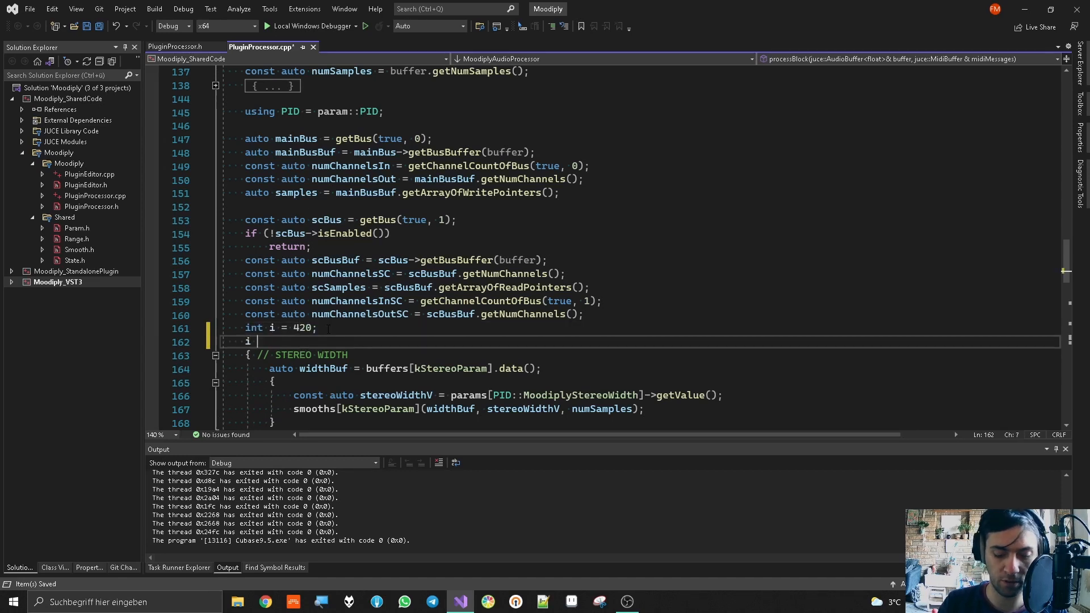
{"action": "type", "text": "*= 69;"}
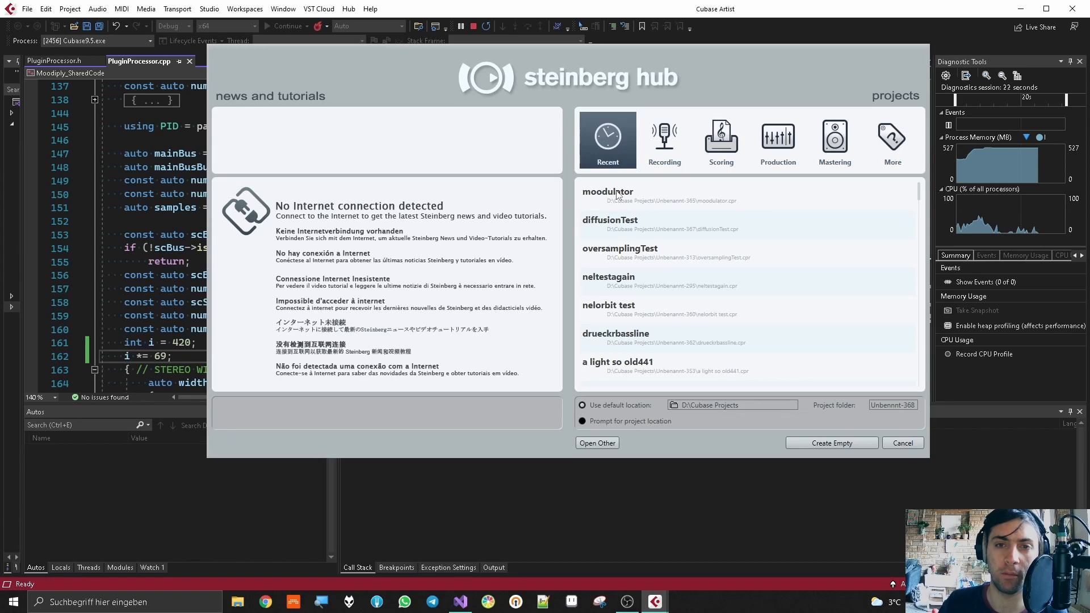
End the Cubase debug run and delete the two test lines 161–162 from processBlock.
{"action": "left_click", "coordinate": [901, 442]}
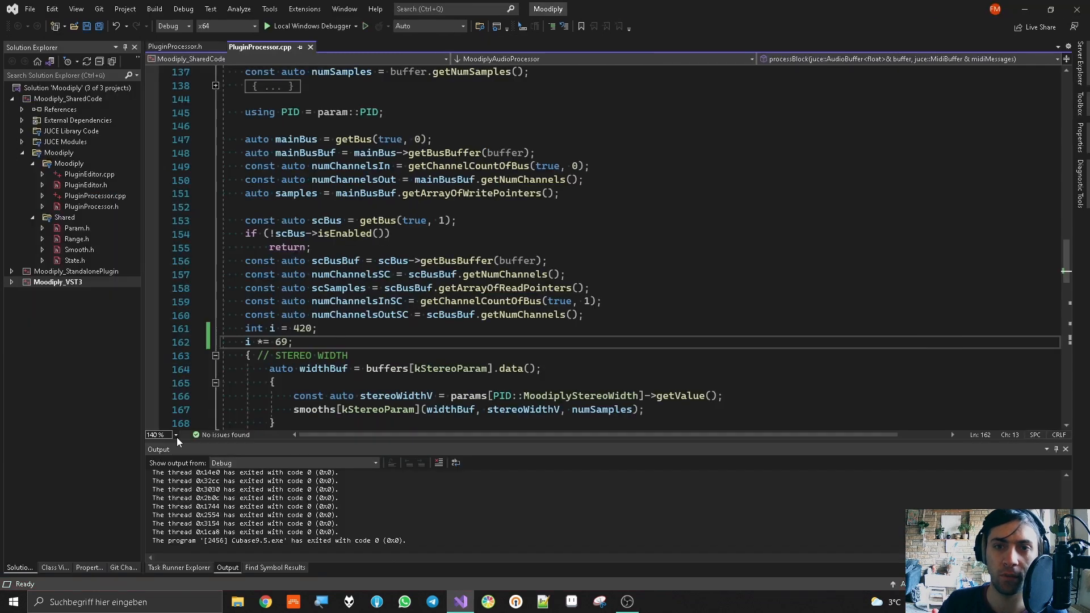
{"action": "left_click_drag", "start_coordinate": [246, 328], "coordinate": [292, 342]}
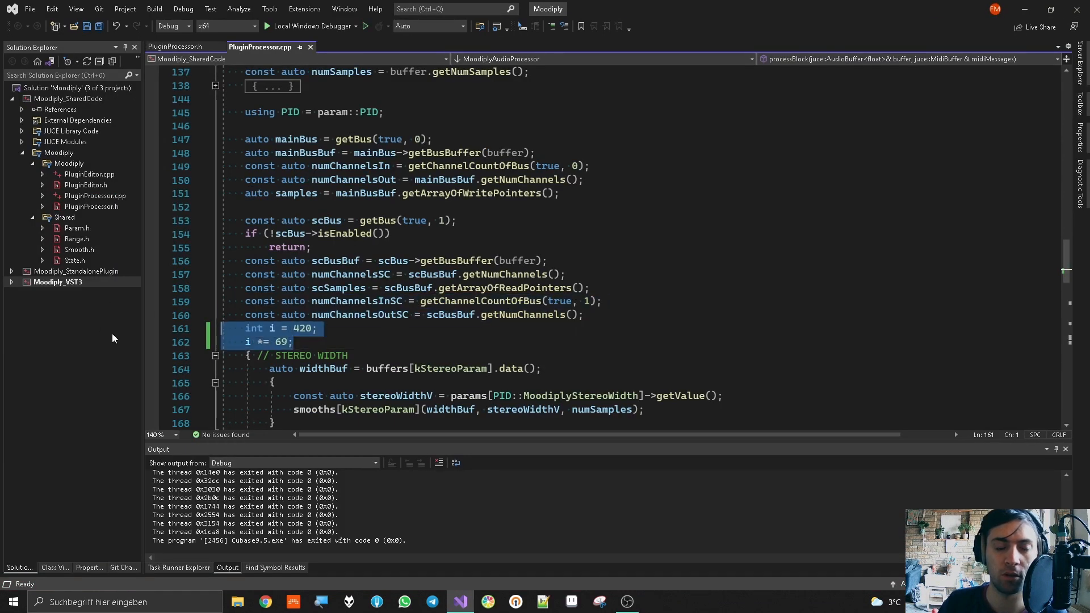
{"action": "key", "text": "Delete"}
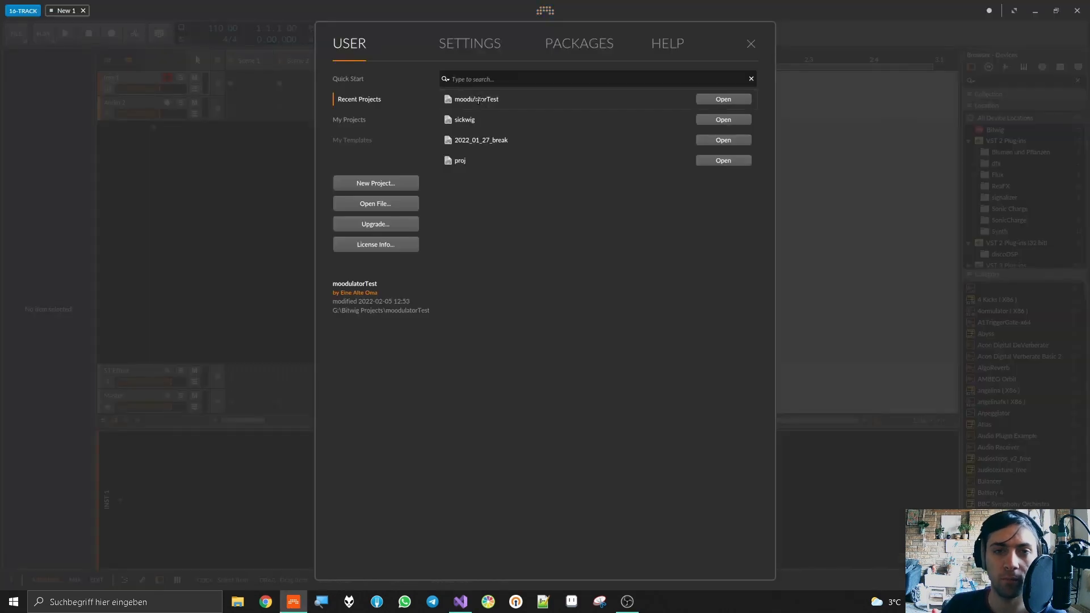
Load the moodulatorTest recent project and select its pad track to show the device chain.
{"action": "left_click", "coordinate": [723, 98]}
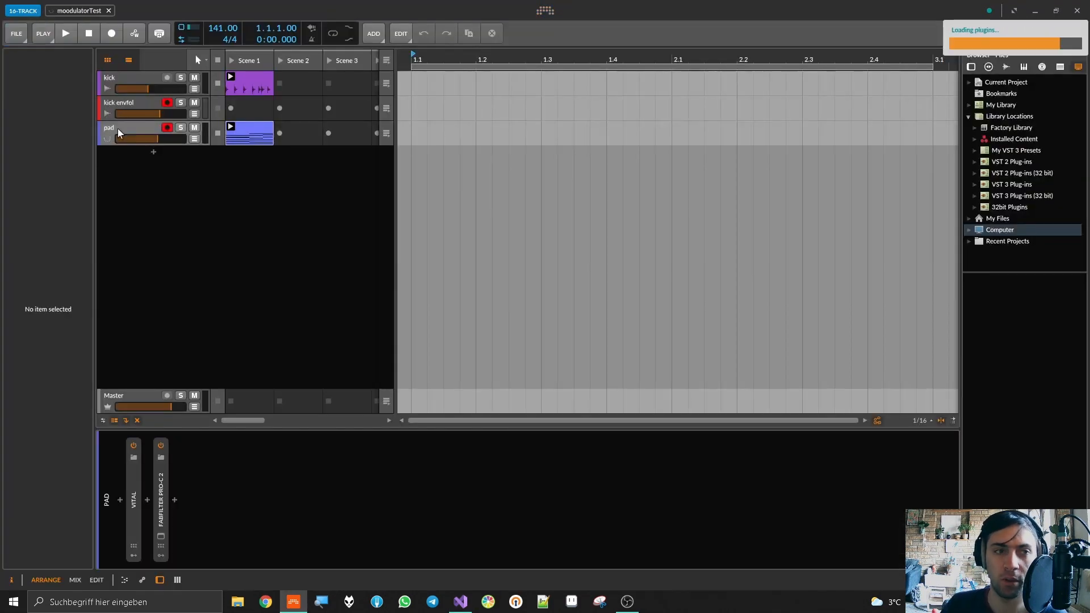
{"action": "left_click", "coordinate": [118, 131]}
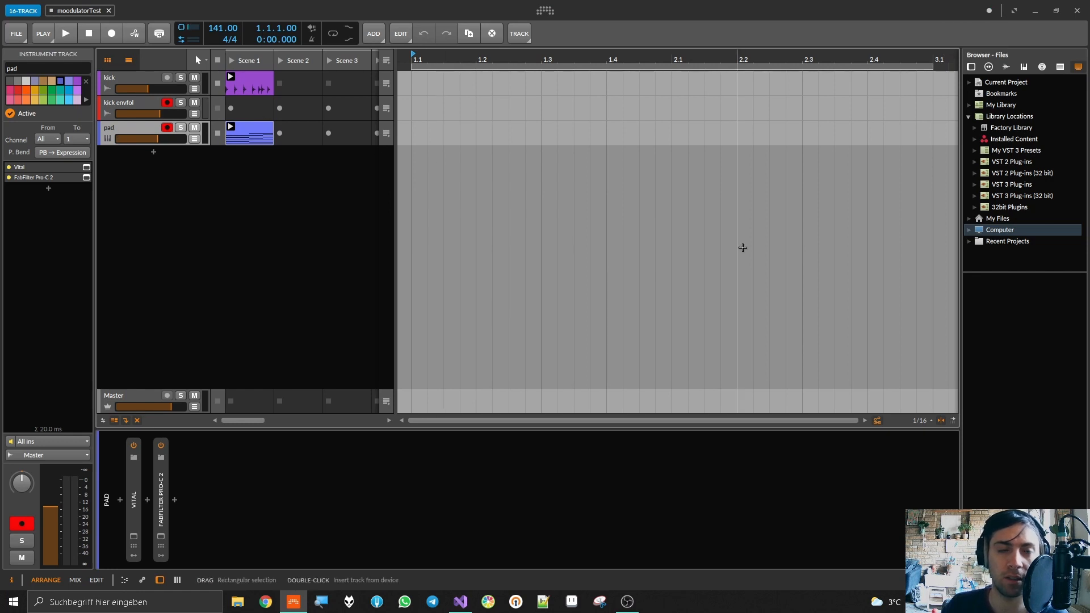
{"action": "left_click", "coordinate": [42, 33]}
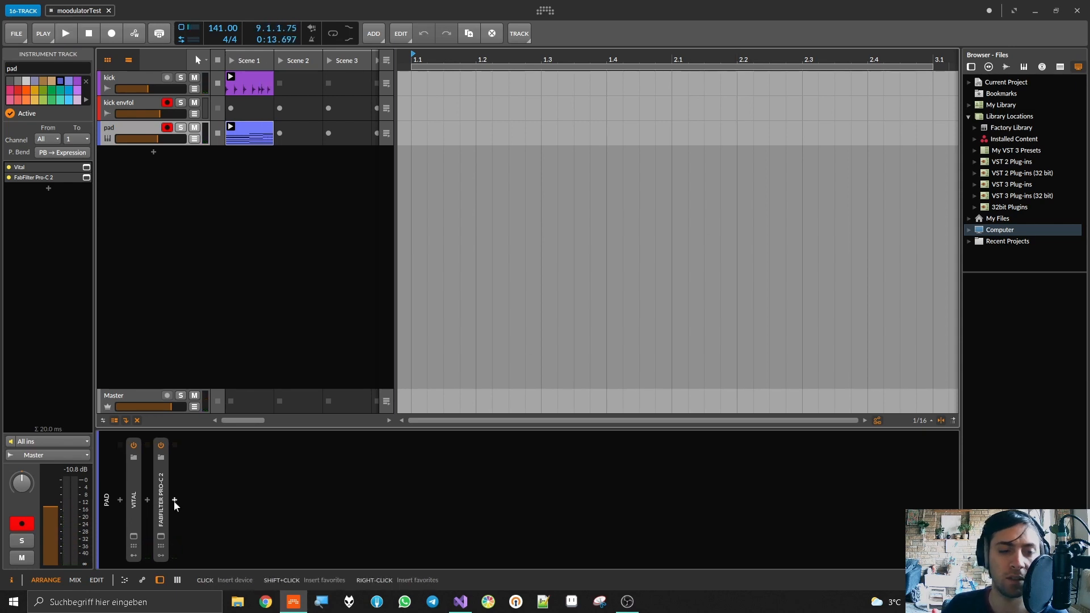
Insert Moodiply after FabFilter Pro-C 2 on the pad track and pick a track as its sidechain input.
{"action": "left_click", "coordinate": [175, 500]}
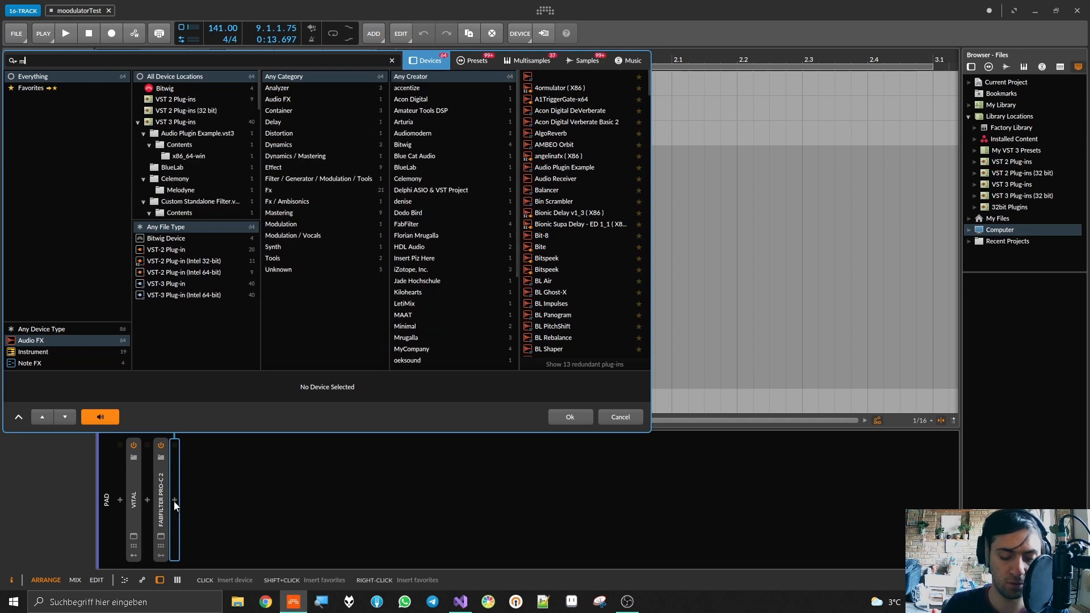
{"action": "type", "text": "oodi"}
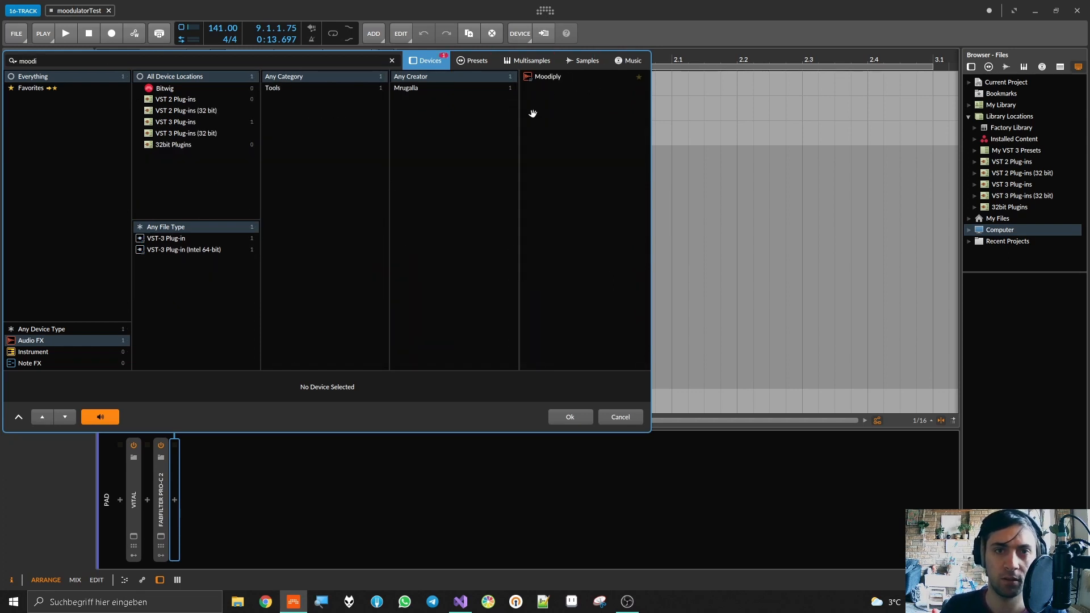
{"action": "left_click", "coordinate": [569, 416]}
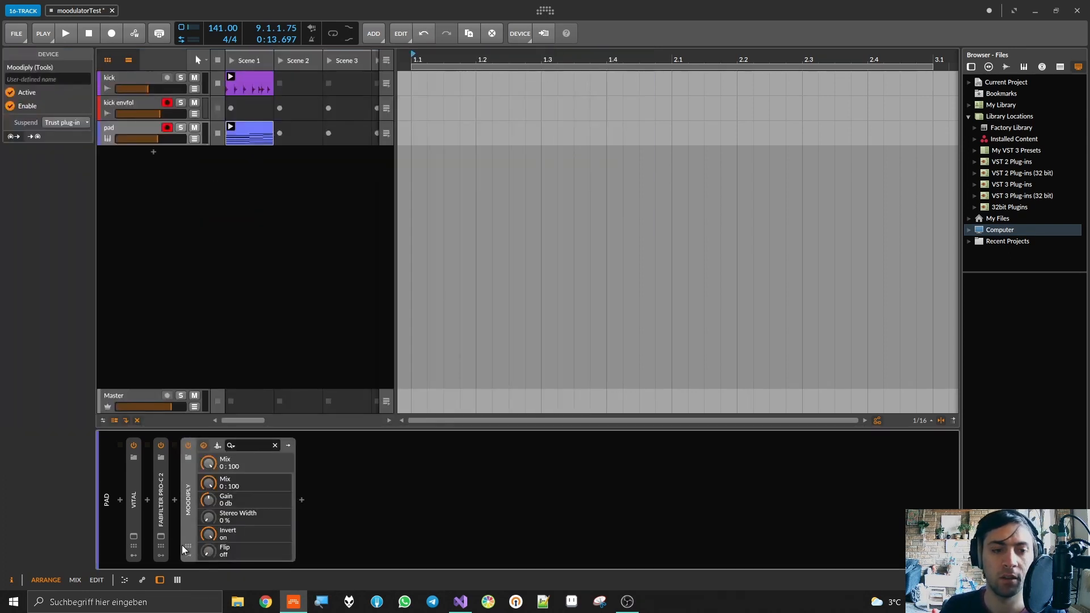
{"action": "left_click", "coordinate": [64, 33]}
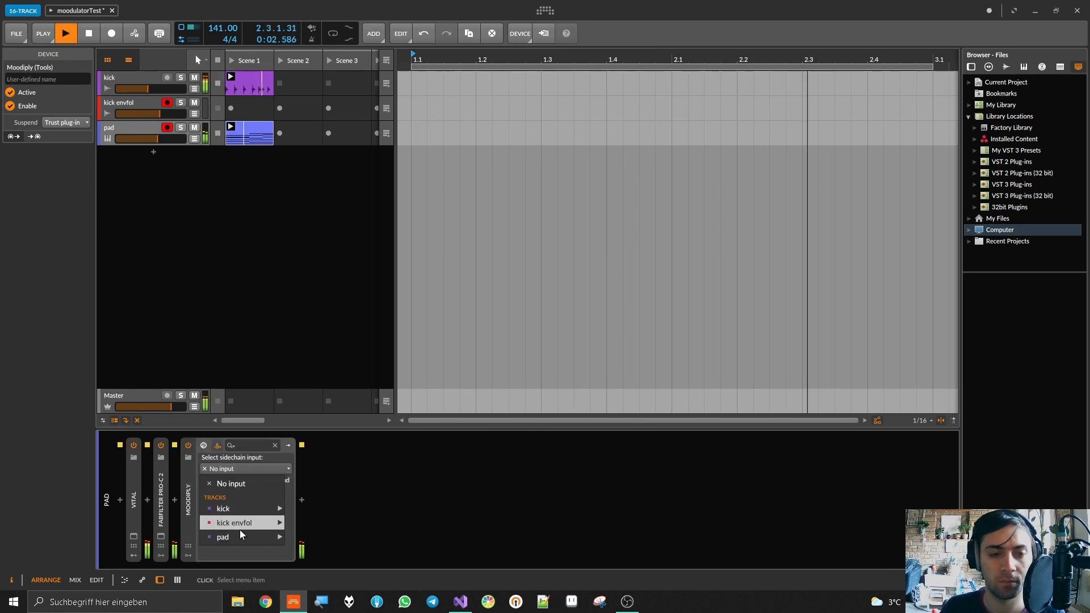
{"action": "left_click", "coordinate": [234, 522]}
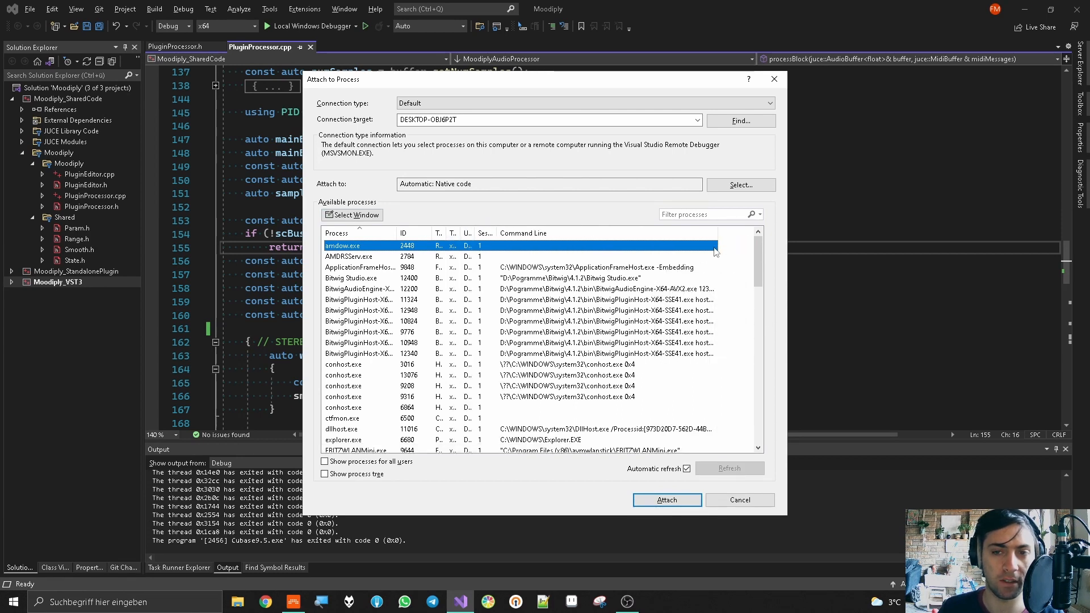
{"action": "mouse_move", "coordinate": [736, 246]}
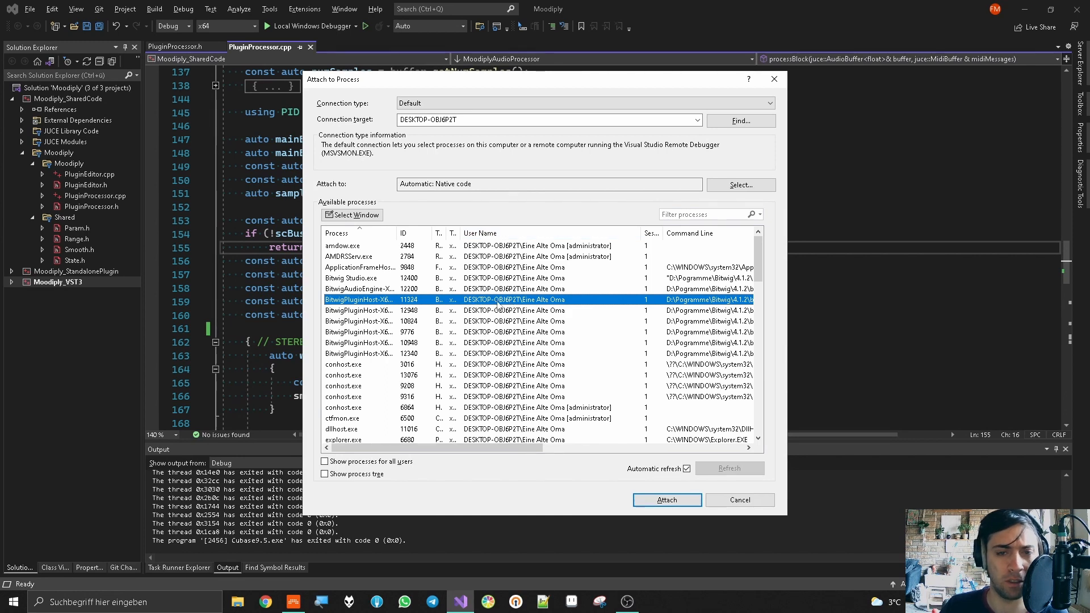
{"action": "mouse_move", "coordinate": [648, 228]}
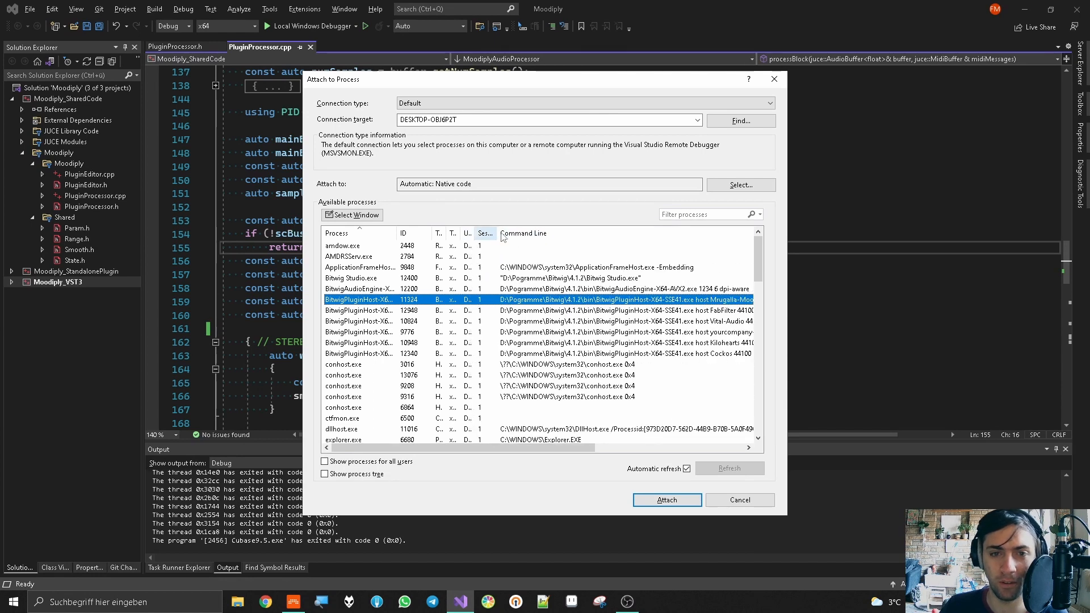
Widen the process columns and scroll to the BitwigPluginHost entry running Moodiply.
{"action": "left_click_drag", "start_coordinate": [499, 233], "coordinate": [574, 233]}
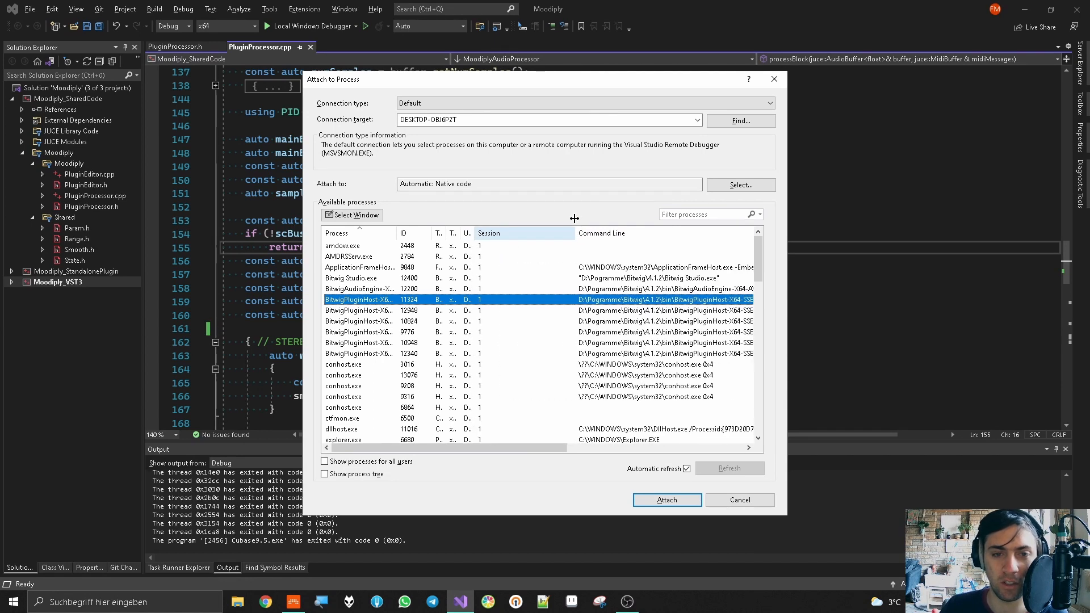
{"action": "scroll", "scroll_direction": "down", "scroll_amount": 3}
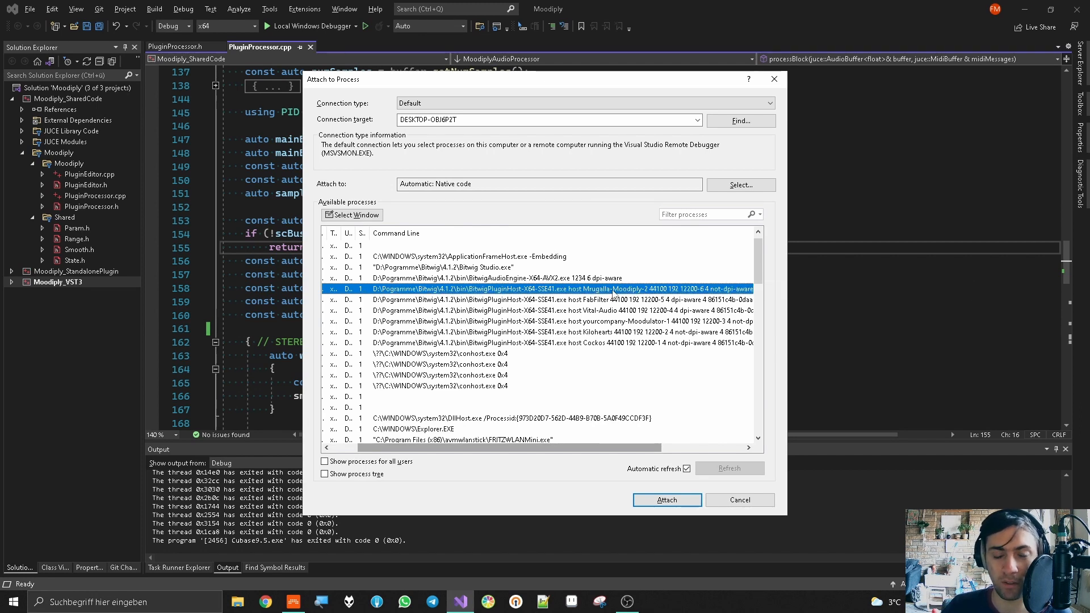
Attach the debugger to BitwigPluginHost-X64-SSE41 (11324) and check the Output window while switching to Bitwig.
{"action": "left_click", "coordinate": [665, 499]}
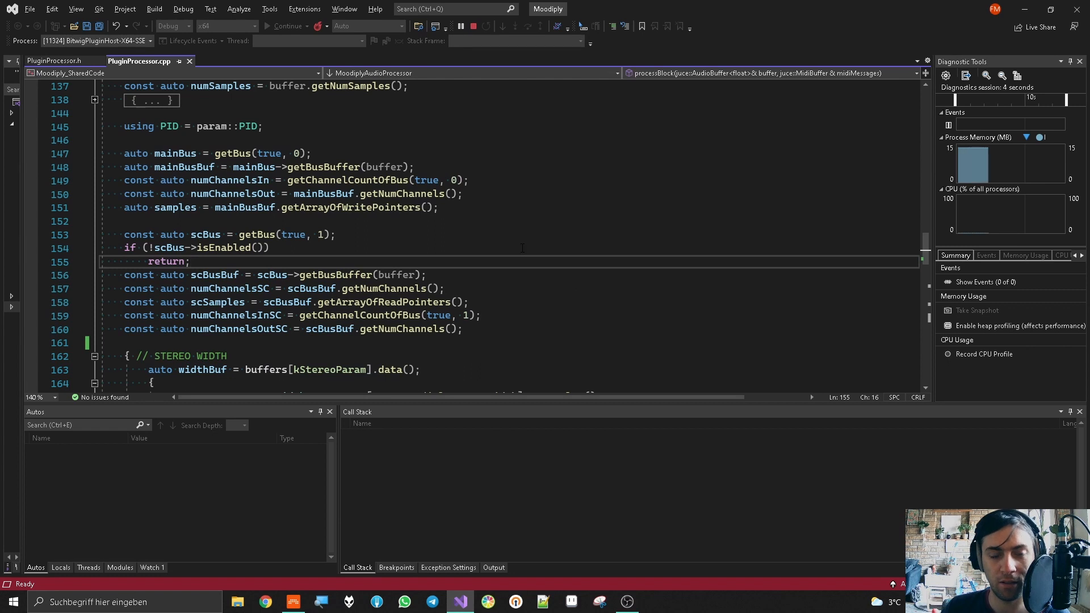
{"action": "left_click", "coordinate": [293, 601]}
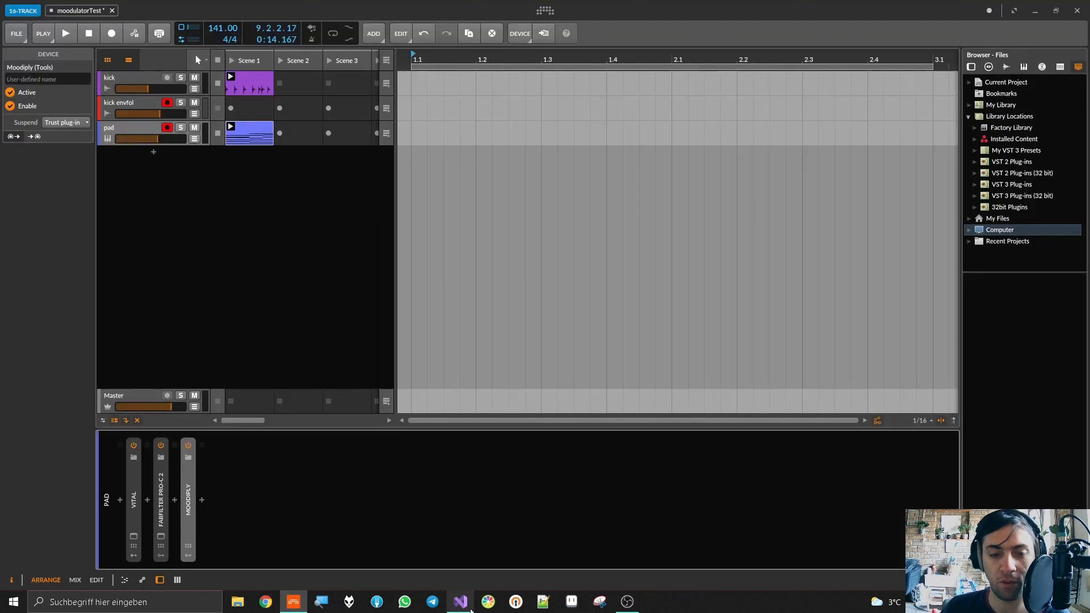
{"action": "left_click", "coordinate": [459, 602]}
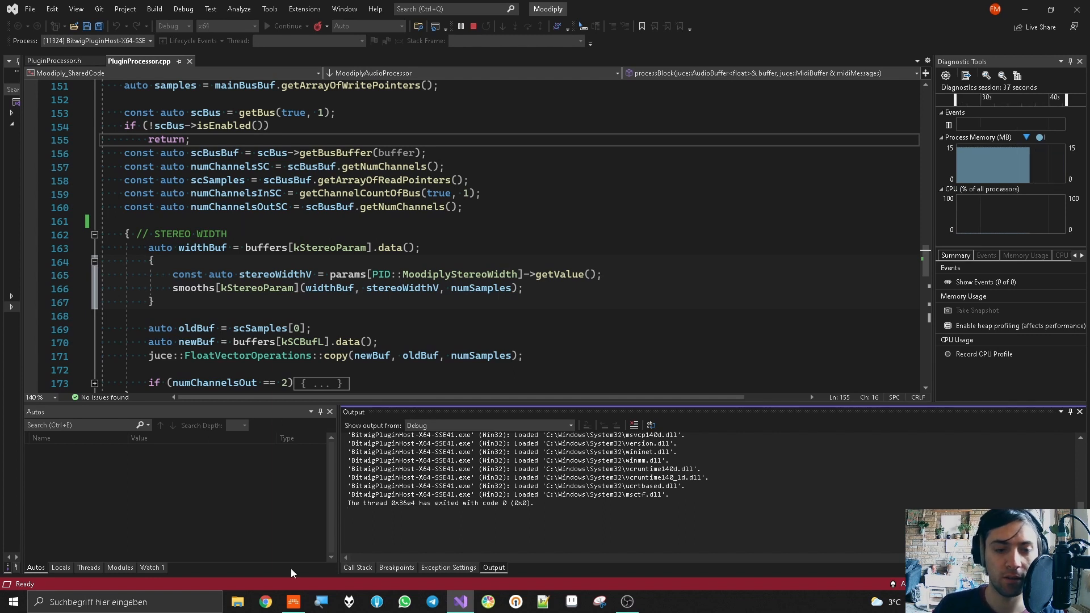
{"action": "left_click", "coordinate": [292, 602]}
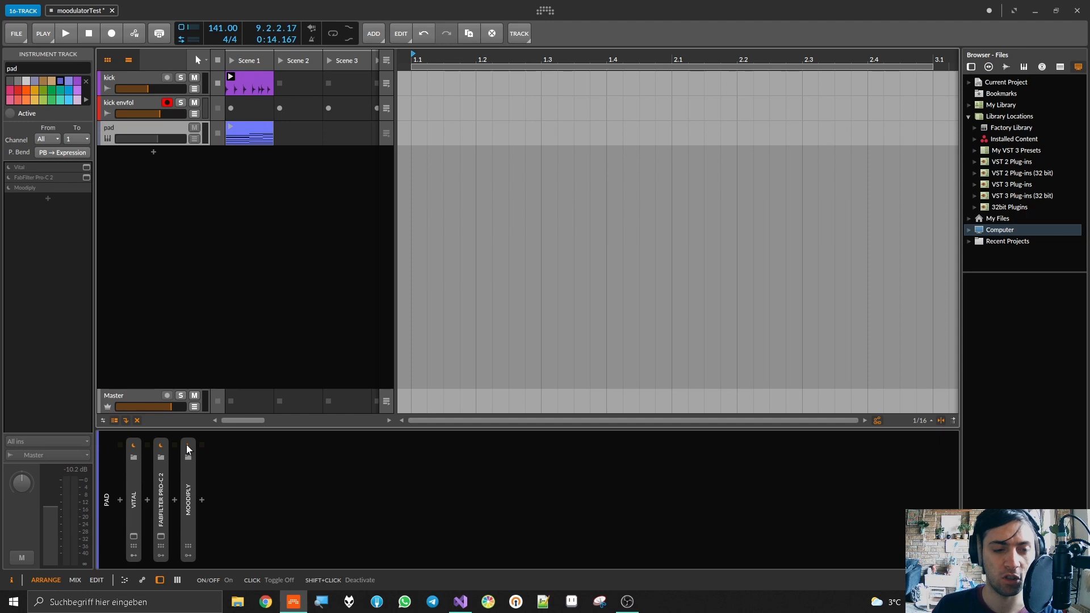
Toggle the Moodiply device's activation, causing the Bitwig plugin host to exit.
{"action": "left_click", "coordinate": [66, 33]}
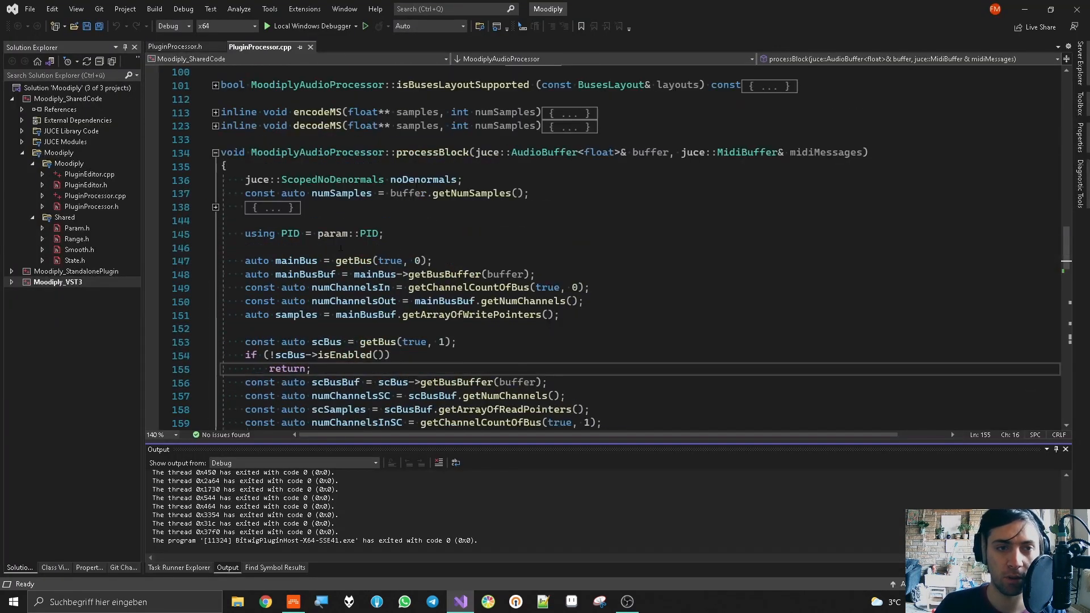
Add DBG(totalNumInputChannels << "; " << totalNumOutputChannels); inside the expanded channel-clearing block.
{"action": "left_click", "coordinate": [215, 206]}
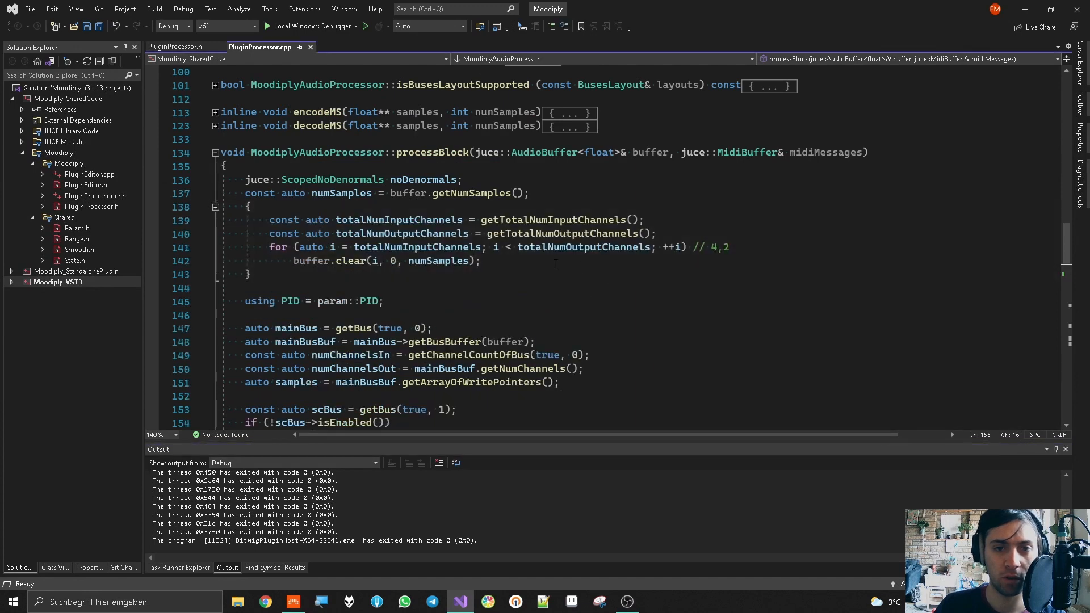
{"action": "type", "text": "DB"}
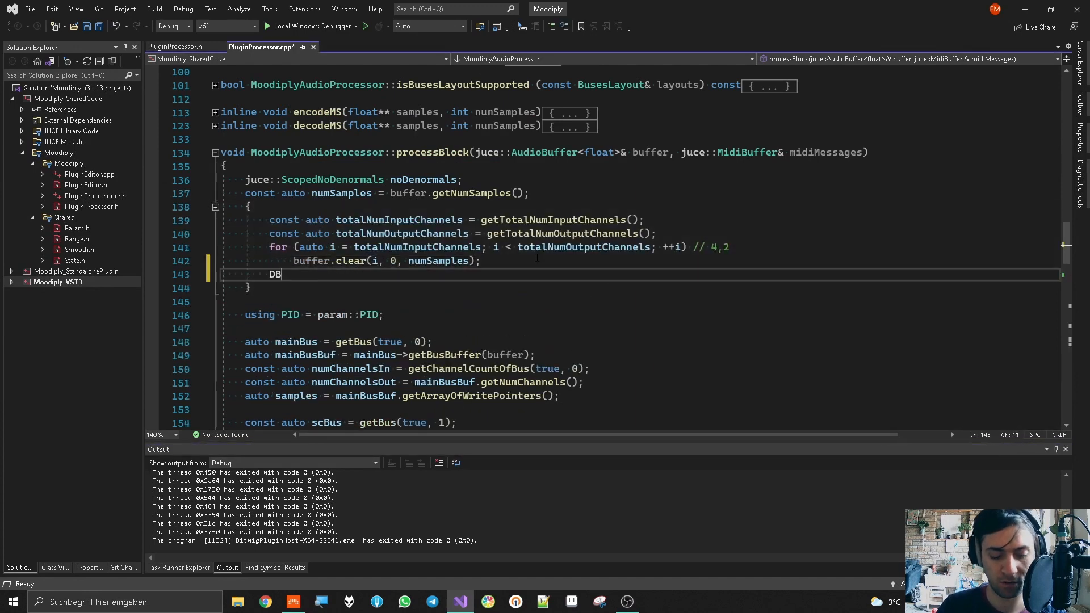
{"action": "type", "text": "G("}
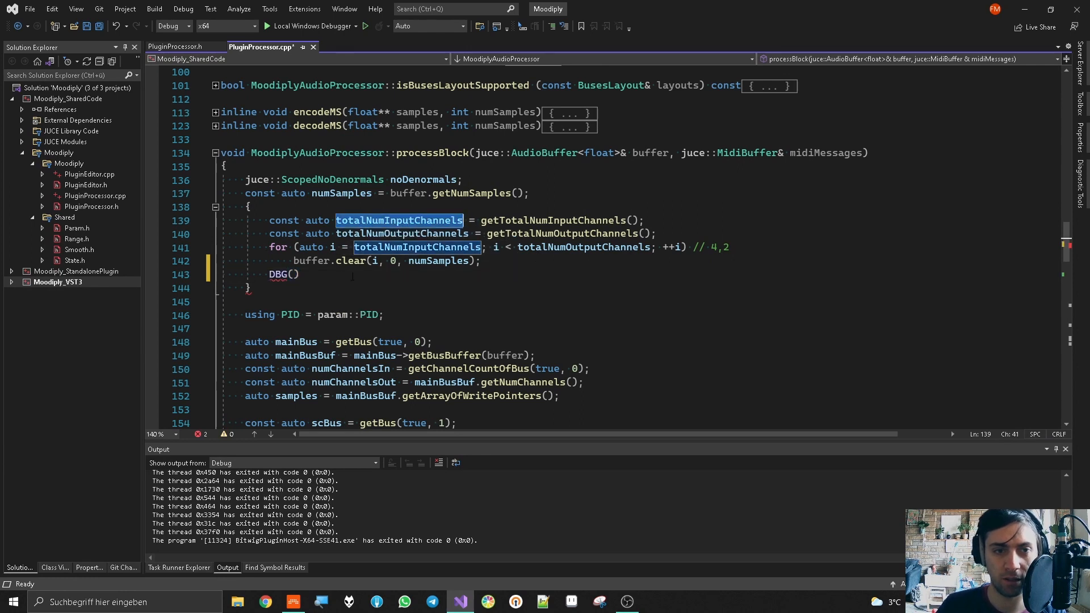
{"action": "type", "text": "totalNumInputChannels << \"; \" << totalNumOutputChannels"}
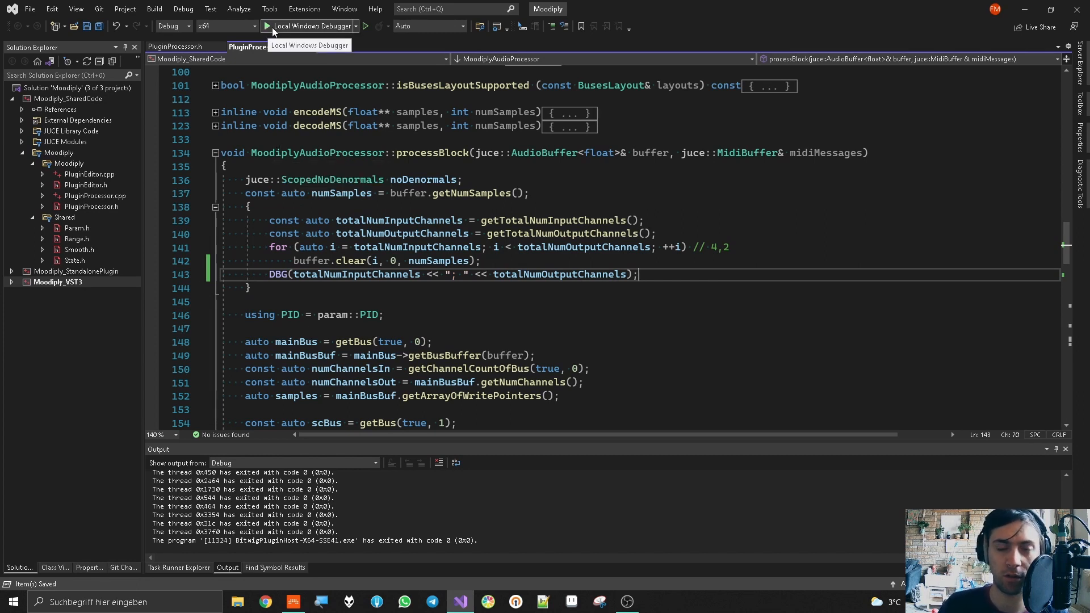
Rebuild the whole solution via Build > Rebuild Solution.
{"action": "left_click", "coordinate": [154, 9]}
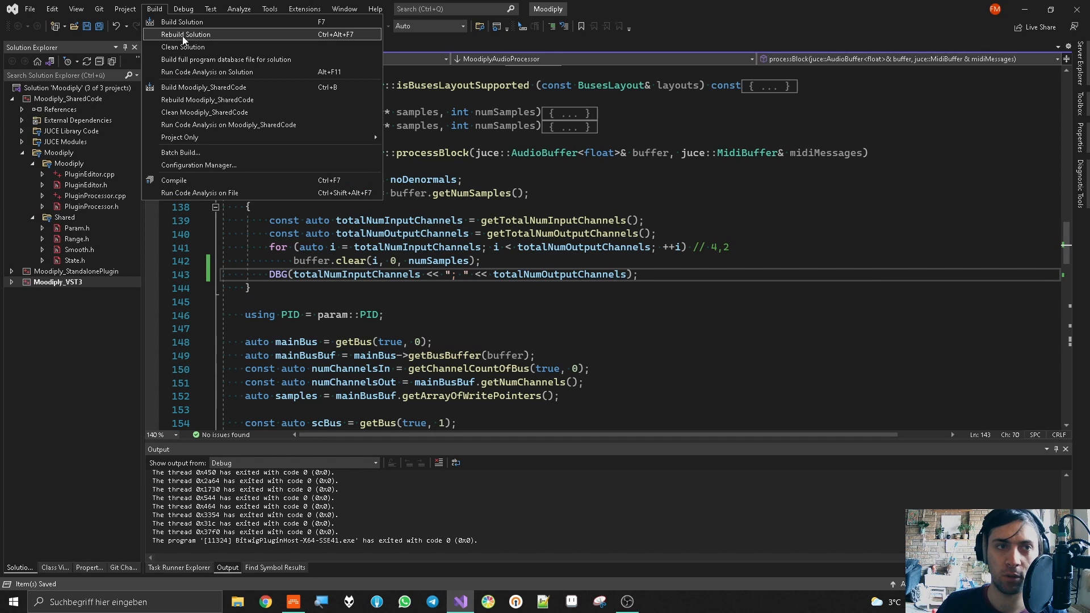
{"action": "left_click", "coordinate": [185, 34]}
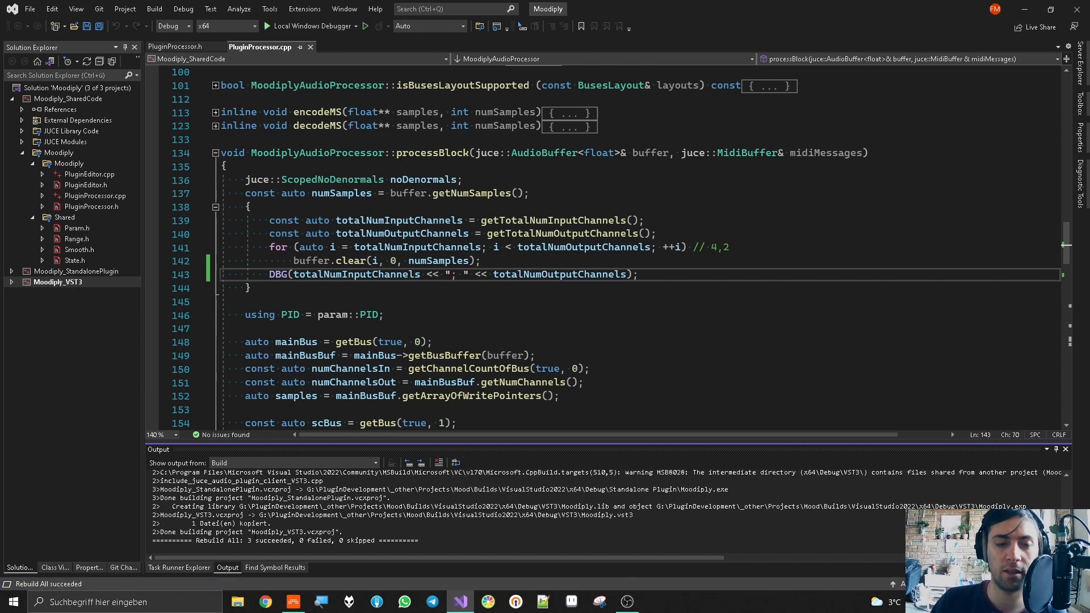
Switch to Bitwig and select the reloaded Moodiply device on the pad track.
{"action": "left_click", "coordinate": [292, 601]}
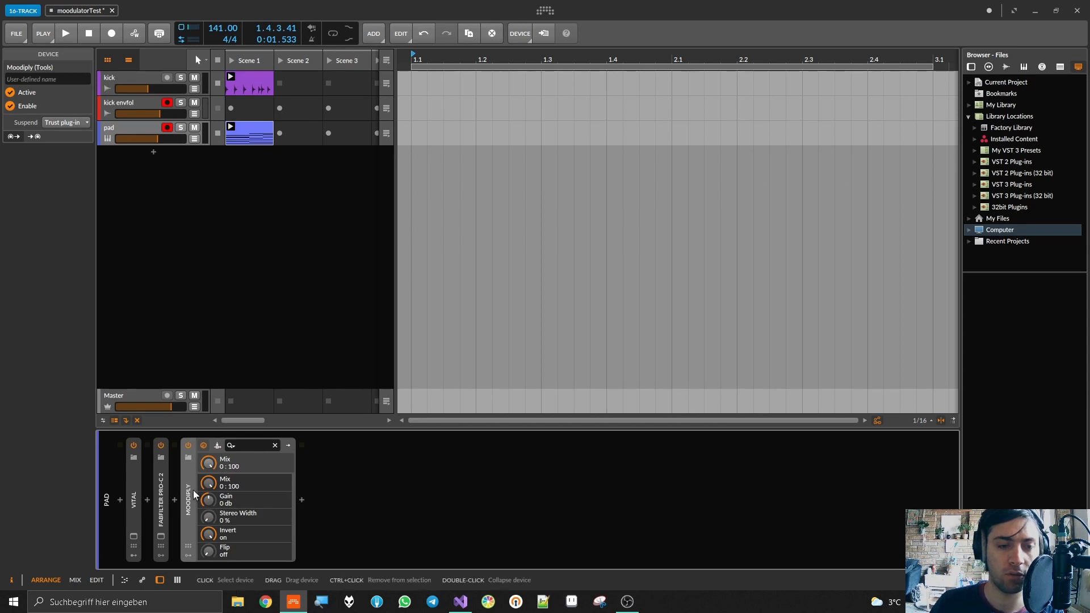
{"action": "left_click", "coordinate": [459, 602]}
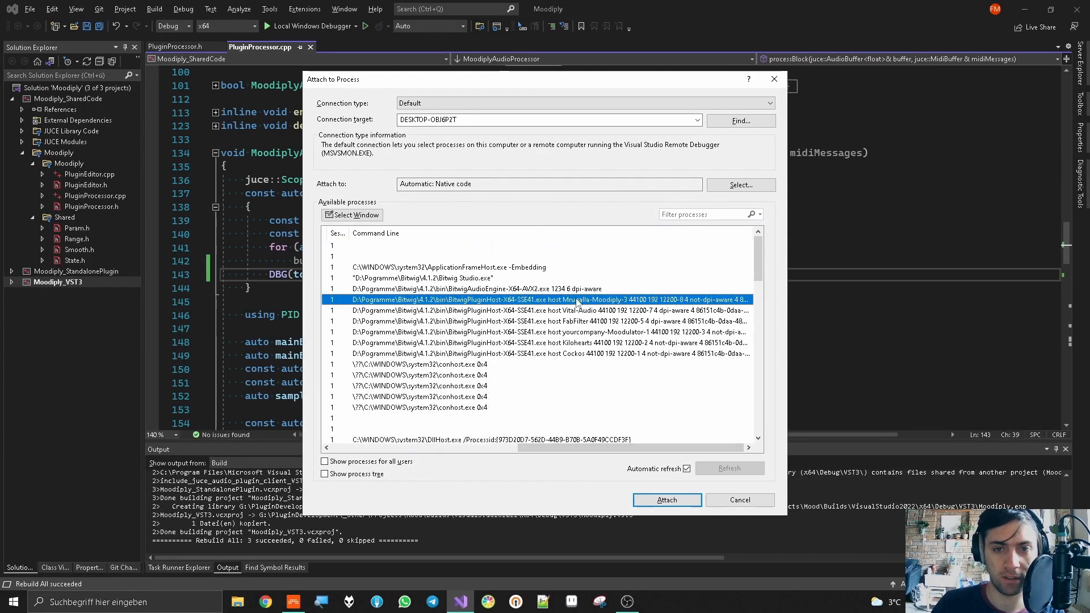
Attach the debugger to the BitwigPluginHost running Moodiply, then start playback in Bitwig.
{"action": "left_click", "coordinate": [665, 499]}
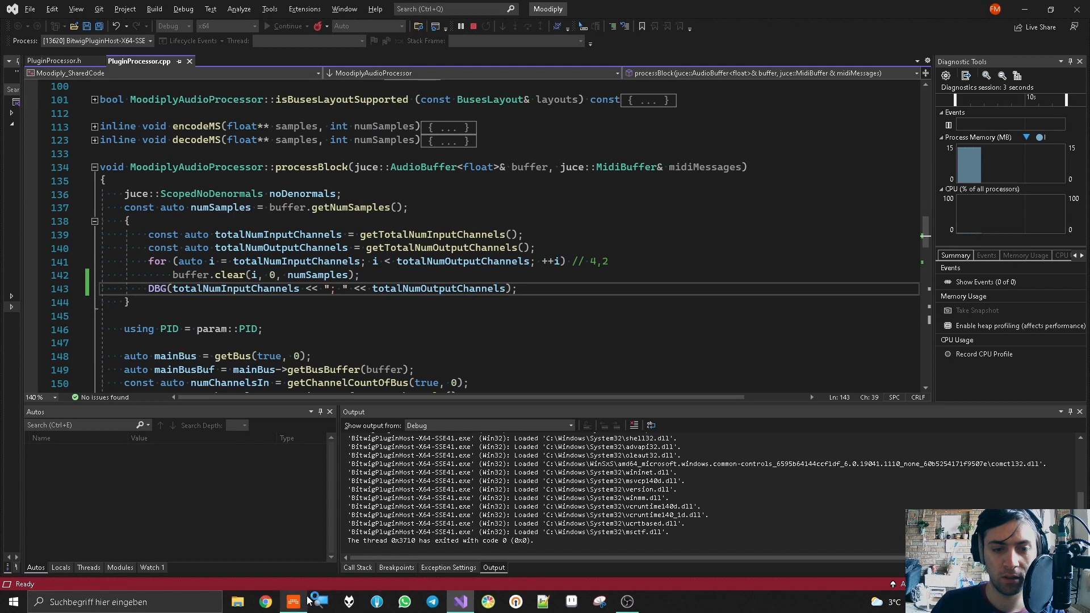
{"action": "left_click", "coordinate": [291, 601]}
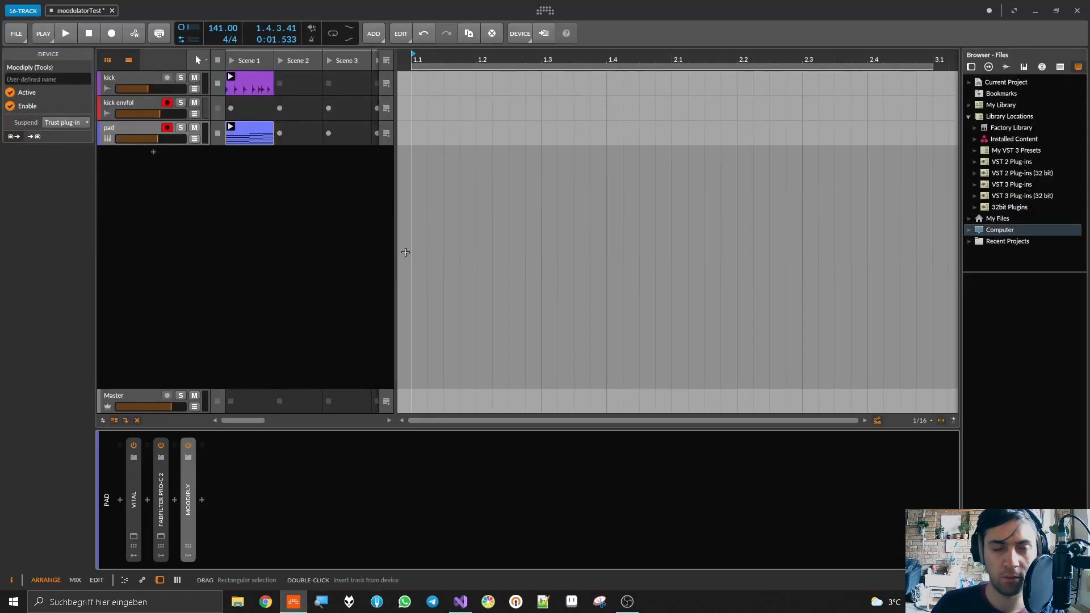
{"action": "left_click", "coordinate": [66, 33]}
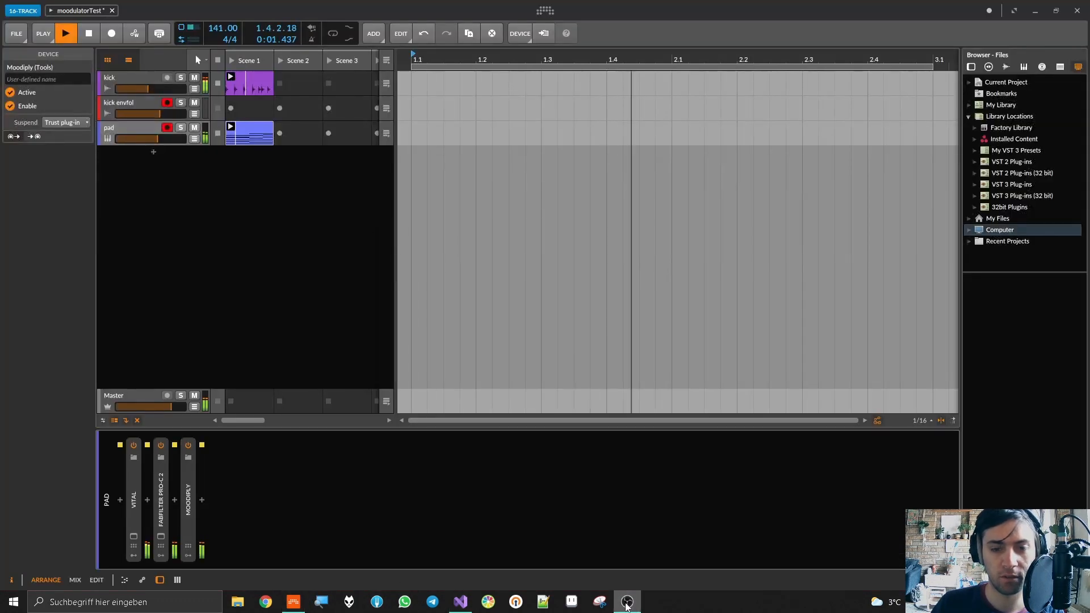
{"action": "left_click", "coordinate": [459, 602]}
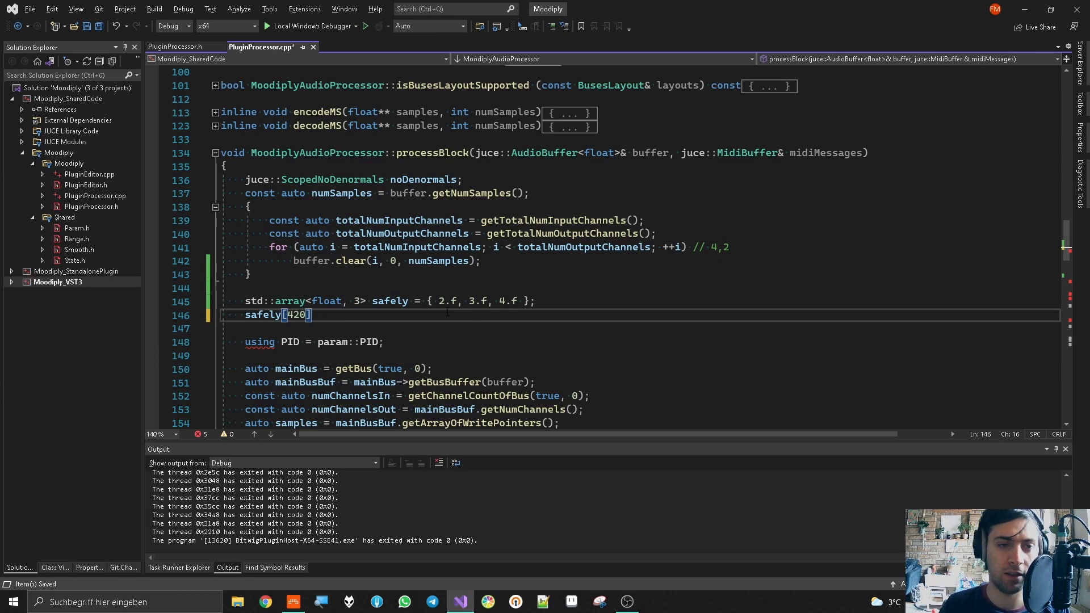
Finish the crash line safely[420] = 69.f below the three-float std::array in processBlock.
{"action": "type", "text": "="}
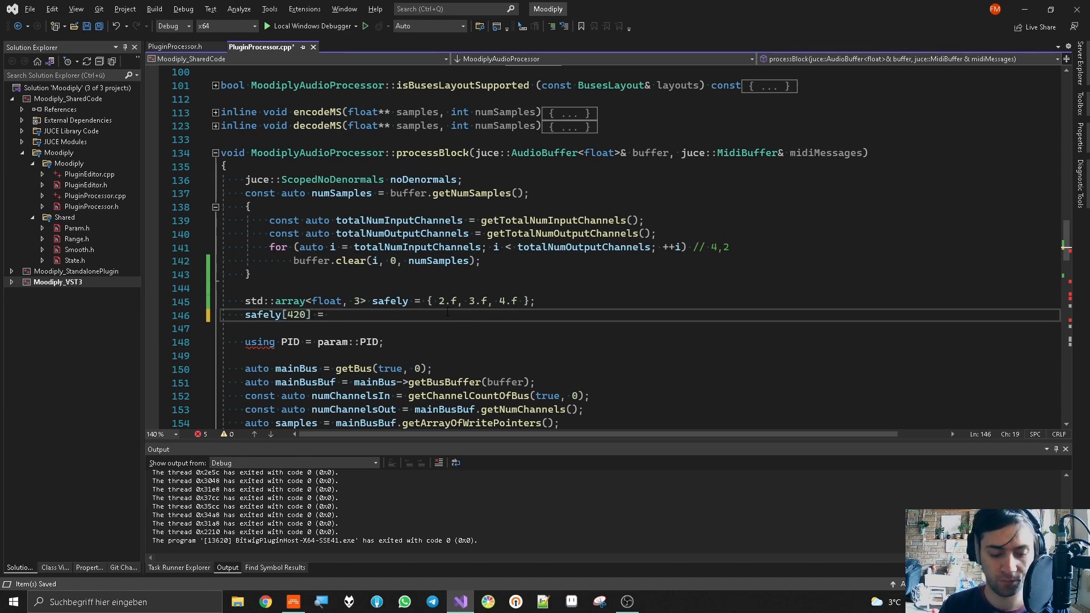
{"action": "type", "text": "69.f"}
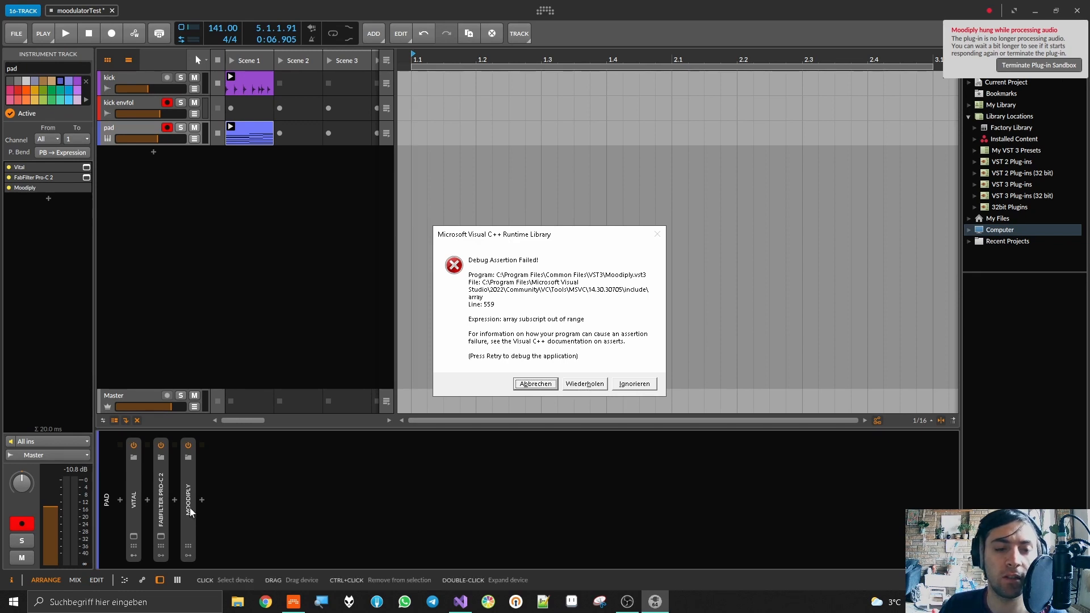
Choose Wiederholen on the Debug Assertion Failed dialog so the failure opens in the debugger.
{"action": "left_click", "coordinate": [156, 8]}
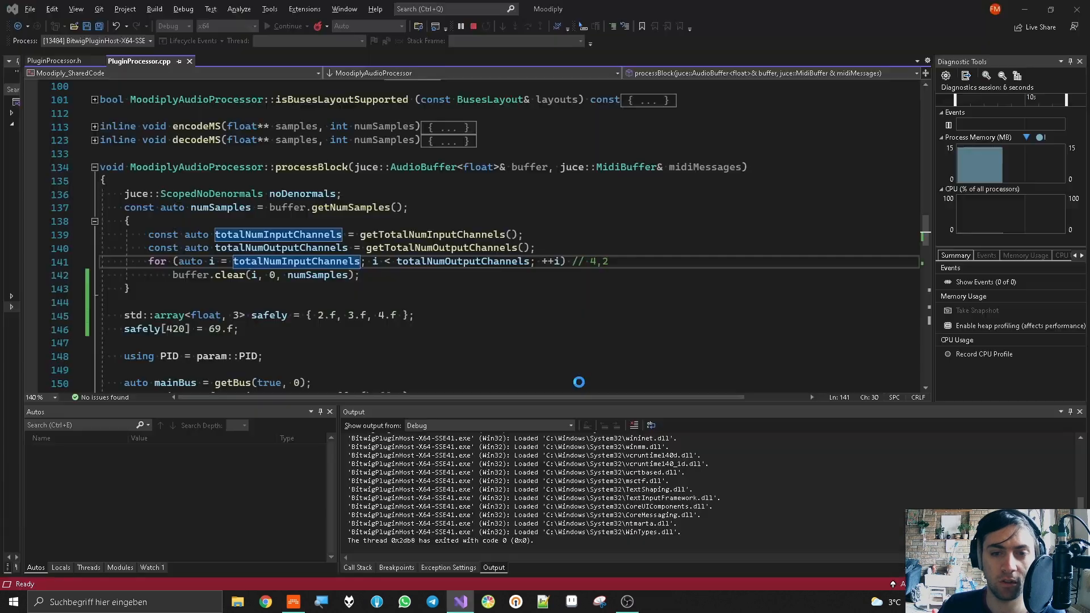
Review the Exception Thrown popup for index 420, then Continue the plugin host.
{"action": "left_click", "coordinate": [285, 26]}
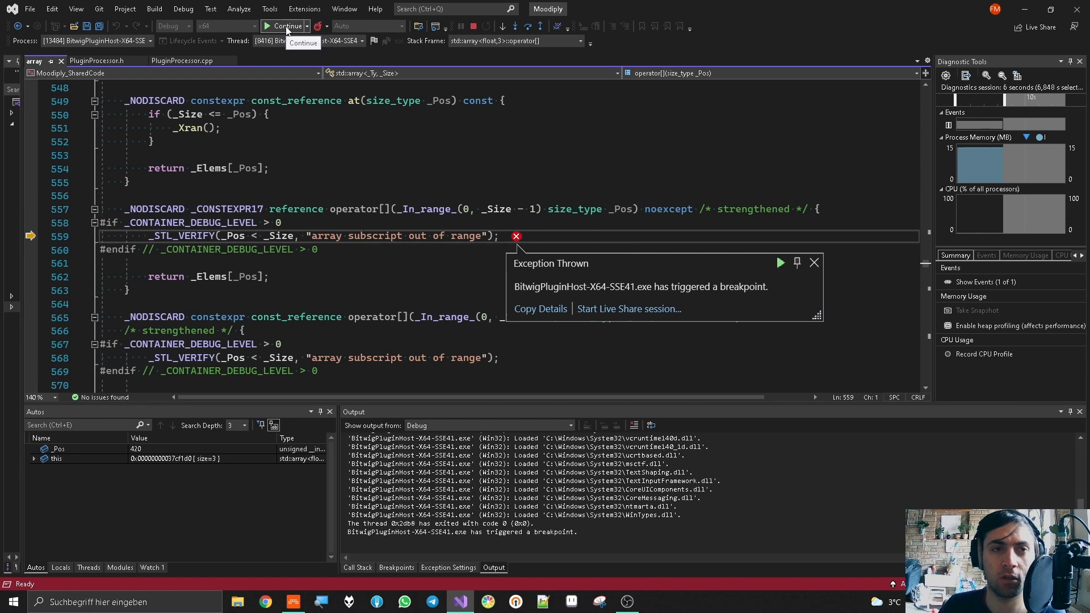
{"action": "left_click", "coordinate": [287, 26]}
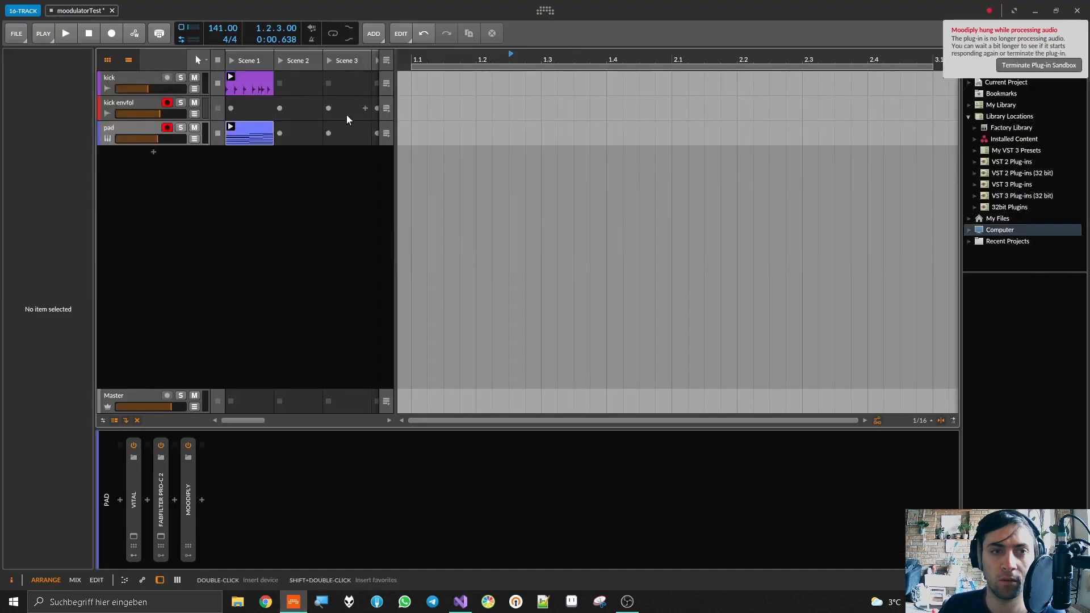
Select the pad track and play it until the plugins crash, then stop.
{"action": "left_click", "coordinate": [124, 131]}
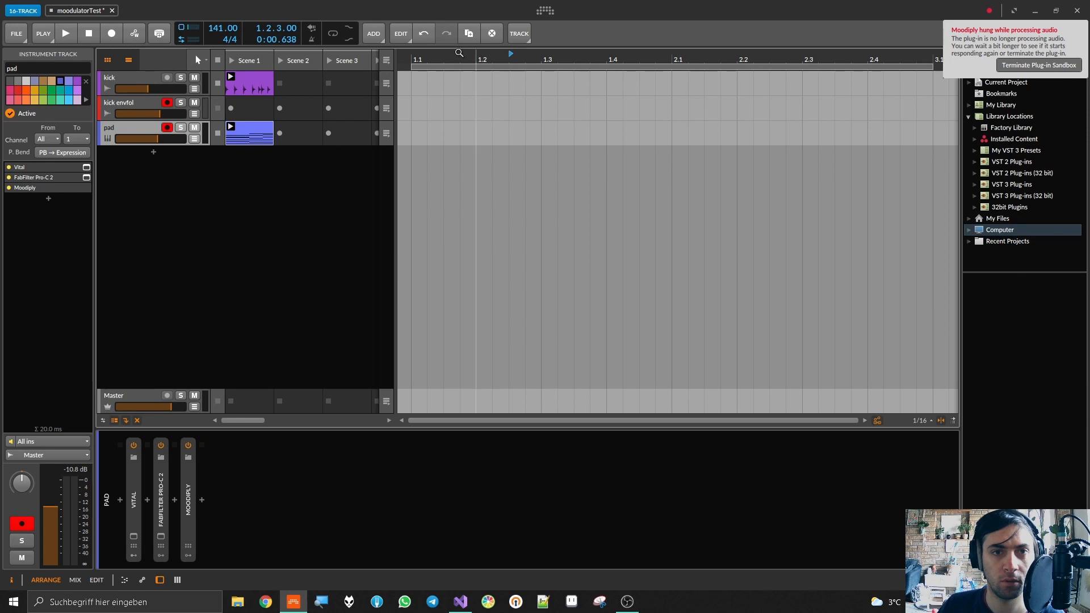
{"action": "left_click", "coordinate": [66, 33]}
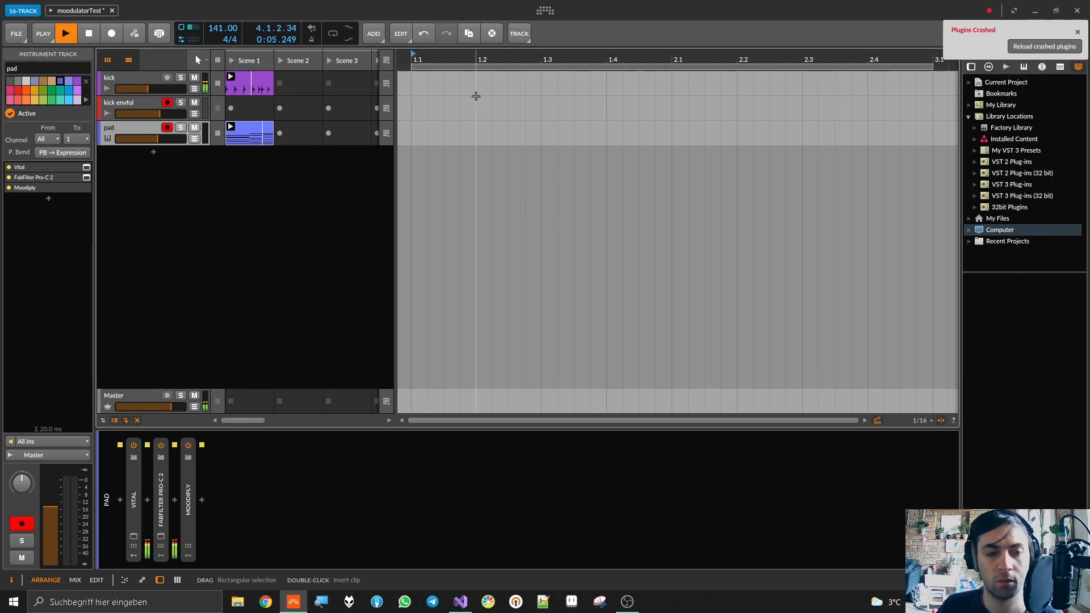
{"action": "left_click", "coordinate": [88, 33]}
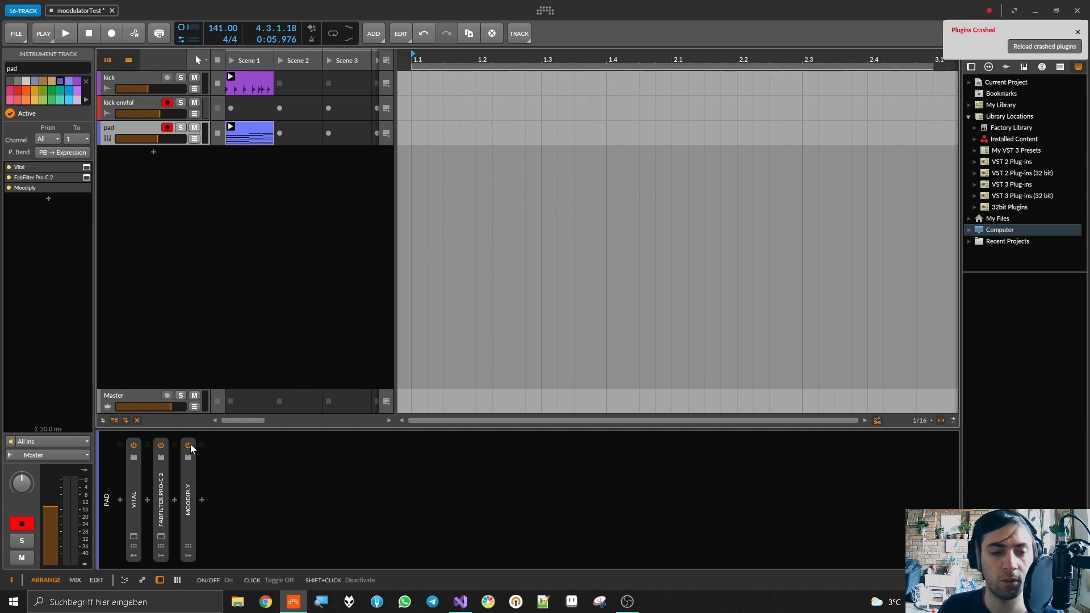
Switch the crashed Moodiply device off and back on.
{"action": "left_click", "coordinate": [42, 33]}
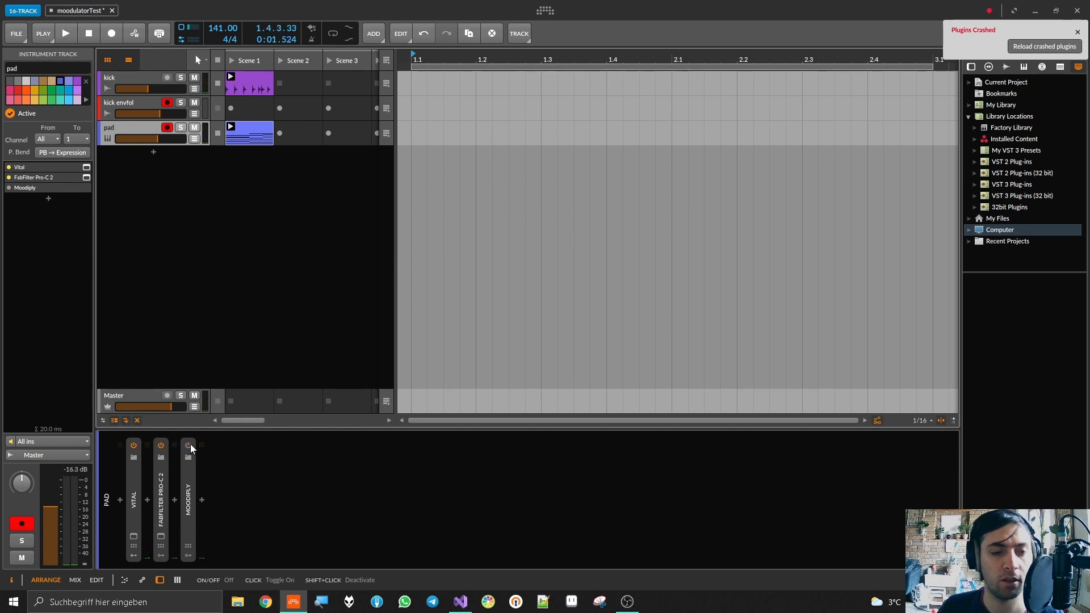
{"action": "left_click", "coordinate": [458, 601]}
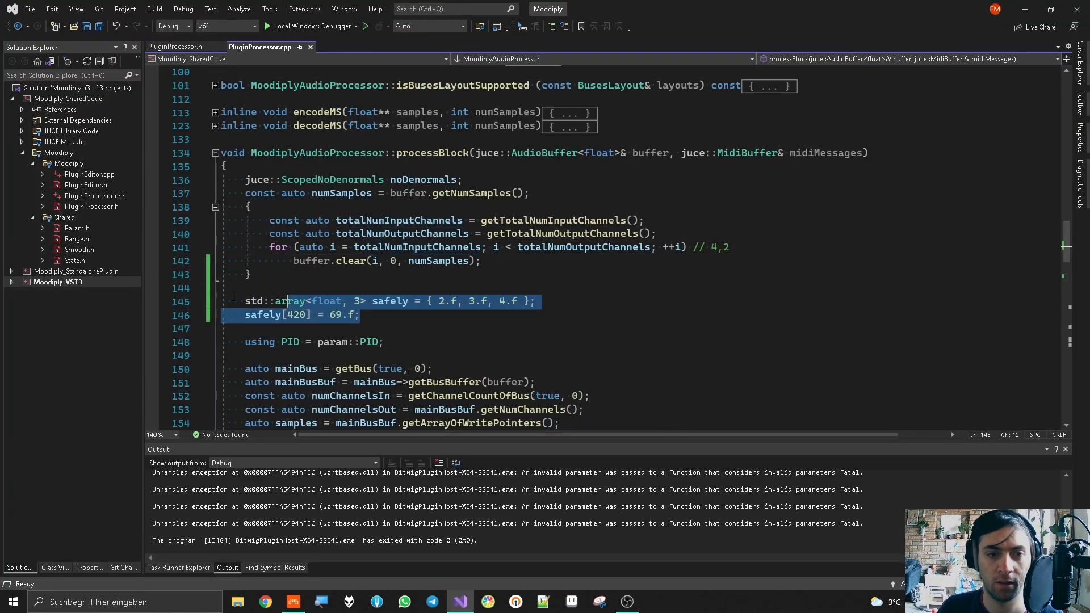
Delete the out-of-range array code from processBlock and rebuild the Moodiply solution.
{"action": "key", "text": "Delete"}
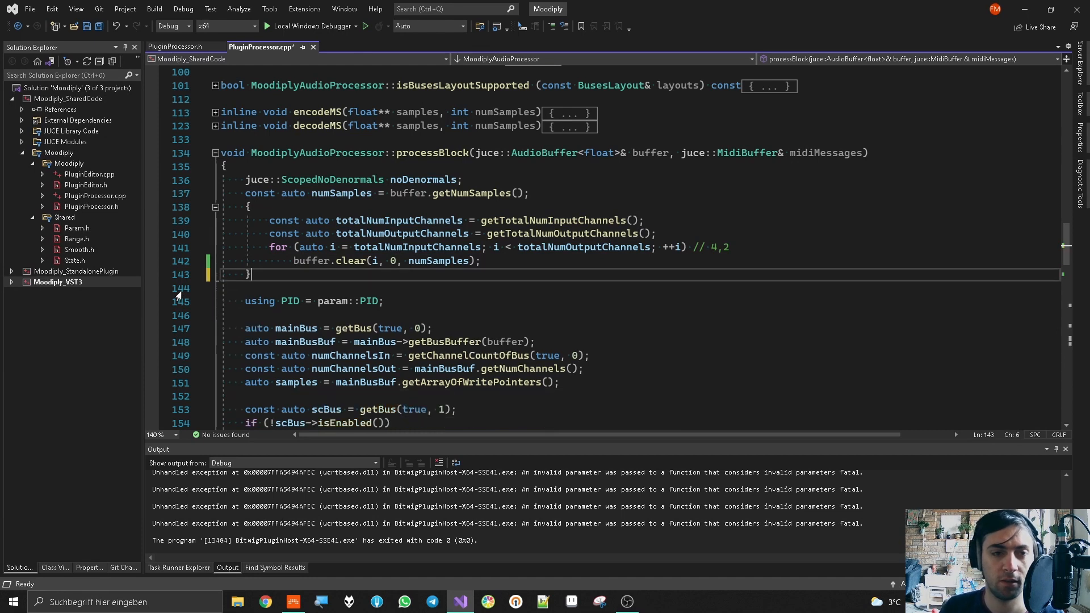
{"action": "left_click", "coordinate": [154, 8]}
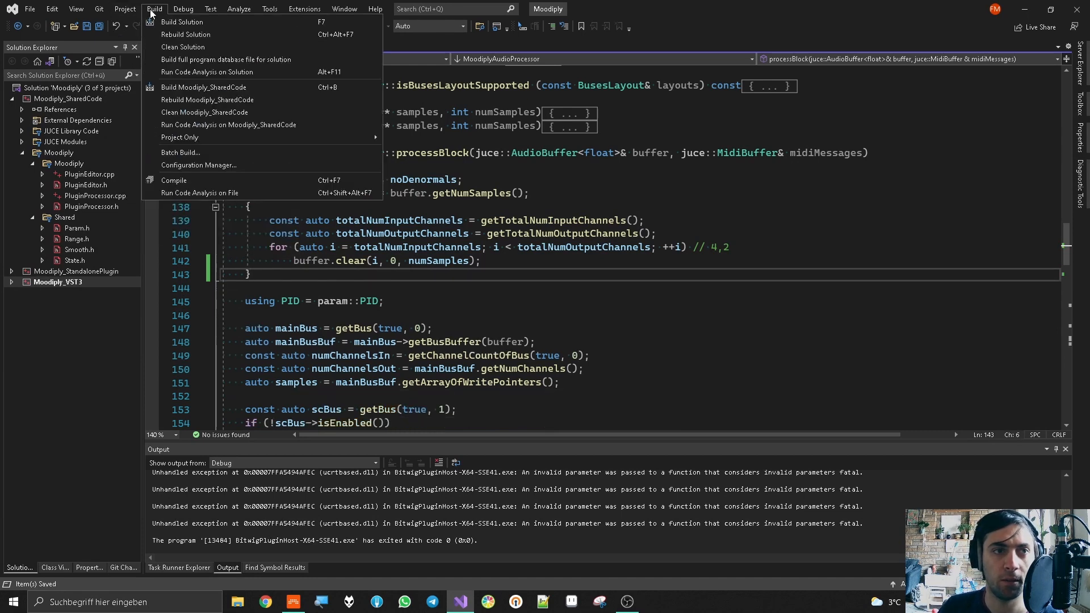
{"action": "left_click", "coordinate": [292, 601]}
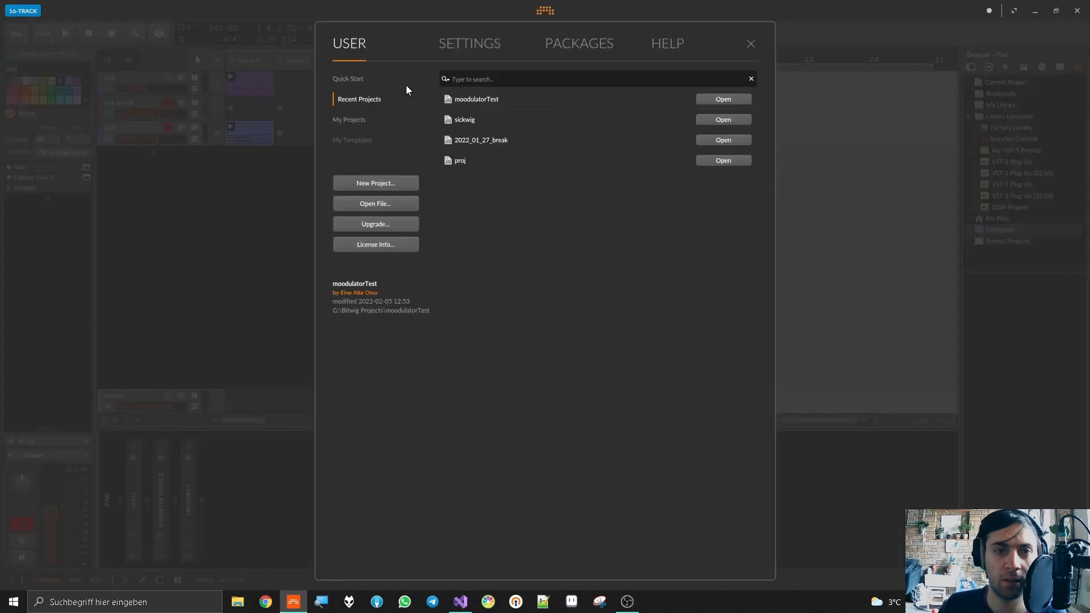
In Settings > Plug-ins, toggle Moodiply's Per Plug-in Override off and back to individual hosting.
{"action": "left_click", "coordinate": [469, 43]}
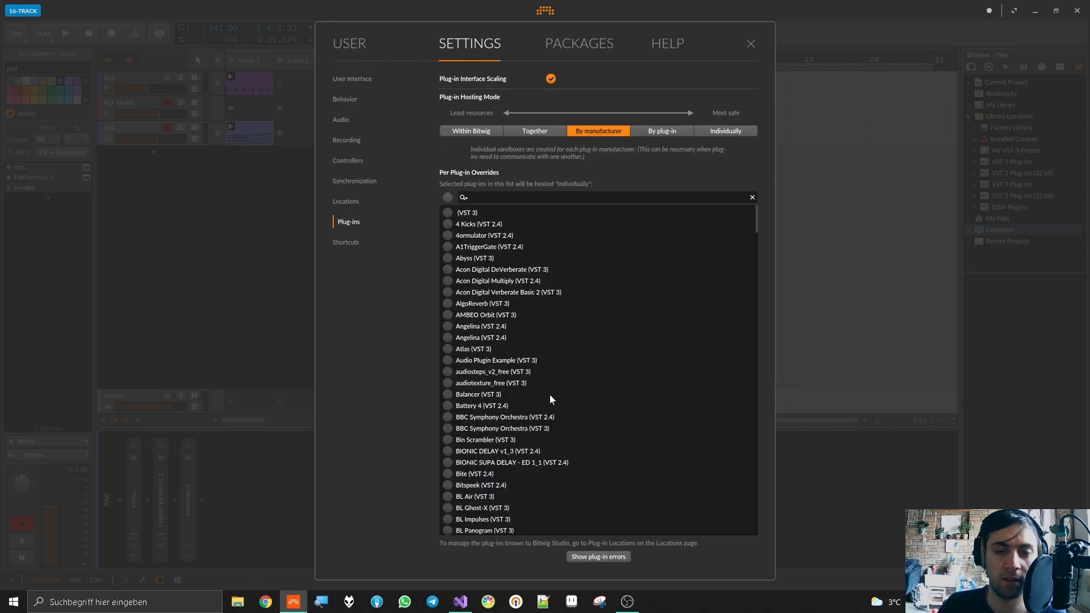
{"action": "scroll", "scroll_direction": "down", "scroll_amount": 3}
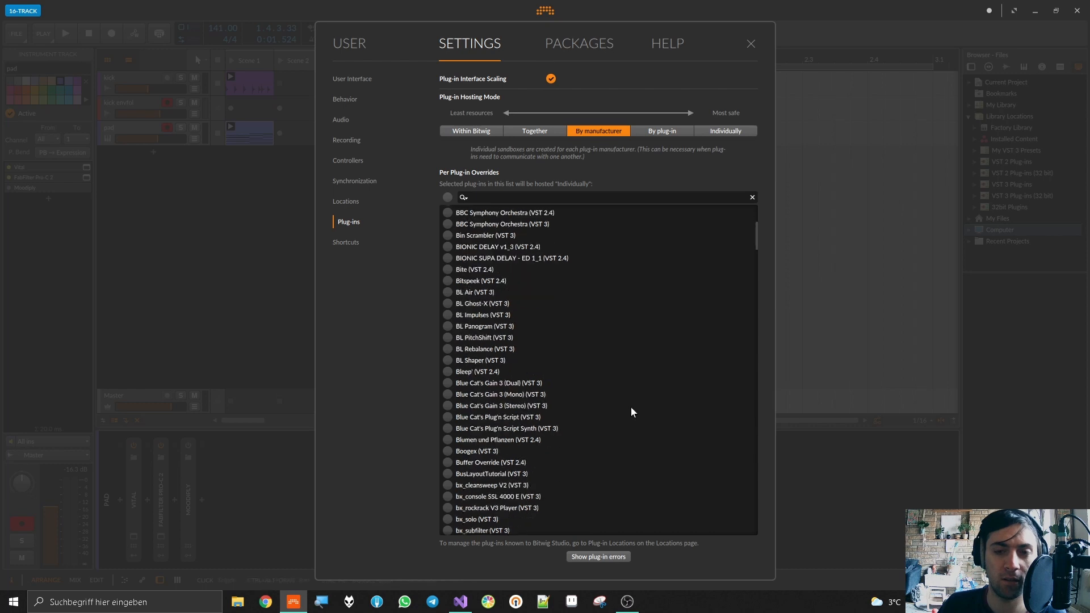
{"action": "scroll", "scroll_direction": "down", "scroll_amount": 3}
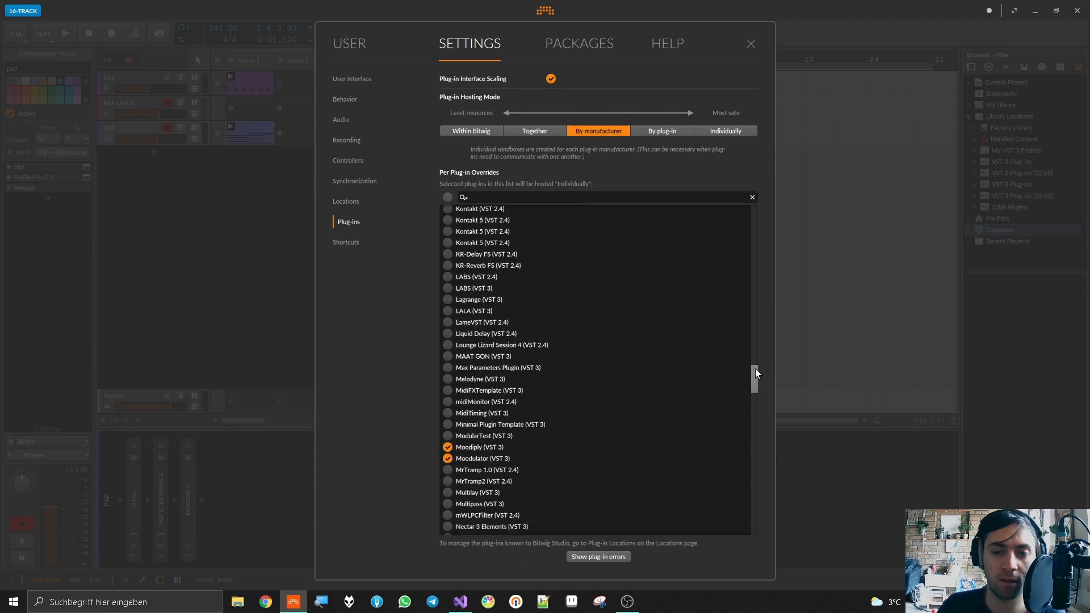
{"action": "scroll", "scroll_direction": "down", "scroll_amount": 3}
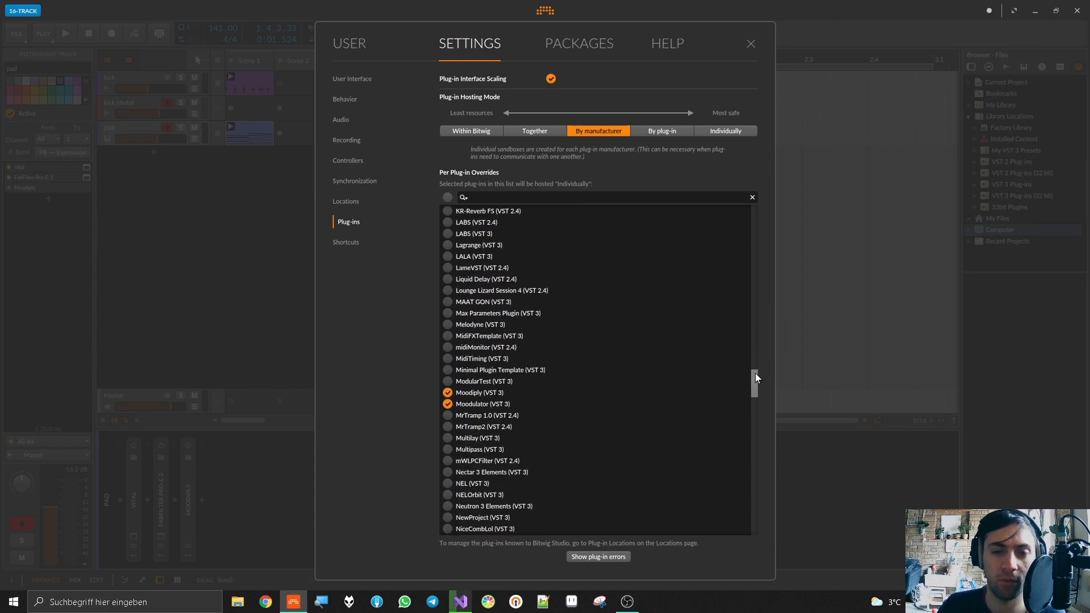
{"action": "left_click", "coordinate": [448, 392]}
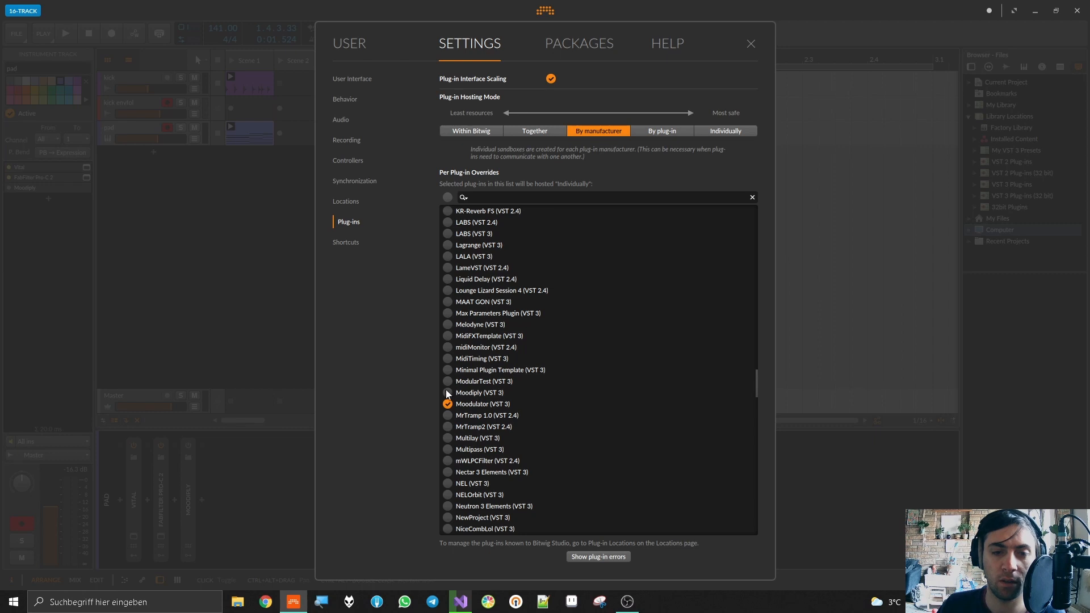
{"action": "left_click", "coordinate": [447, 391]}
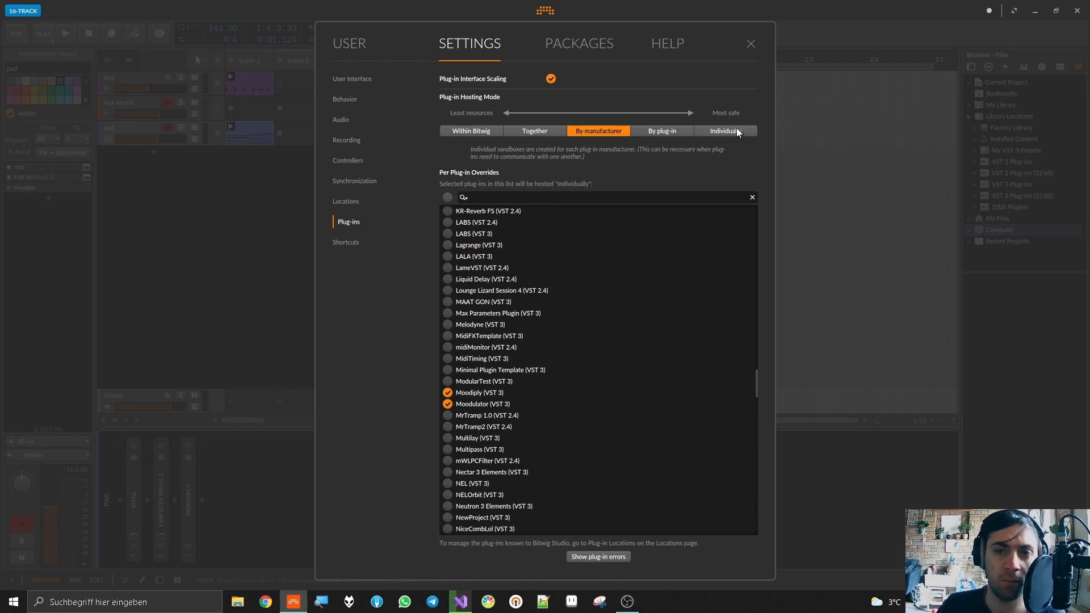
Try the Individually sandbox mode, return to By manufacturer, and reopen moodulatorTest.
{"action": "left_click", "coordinate": [725, 131]}
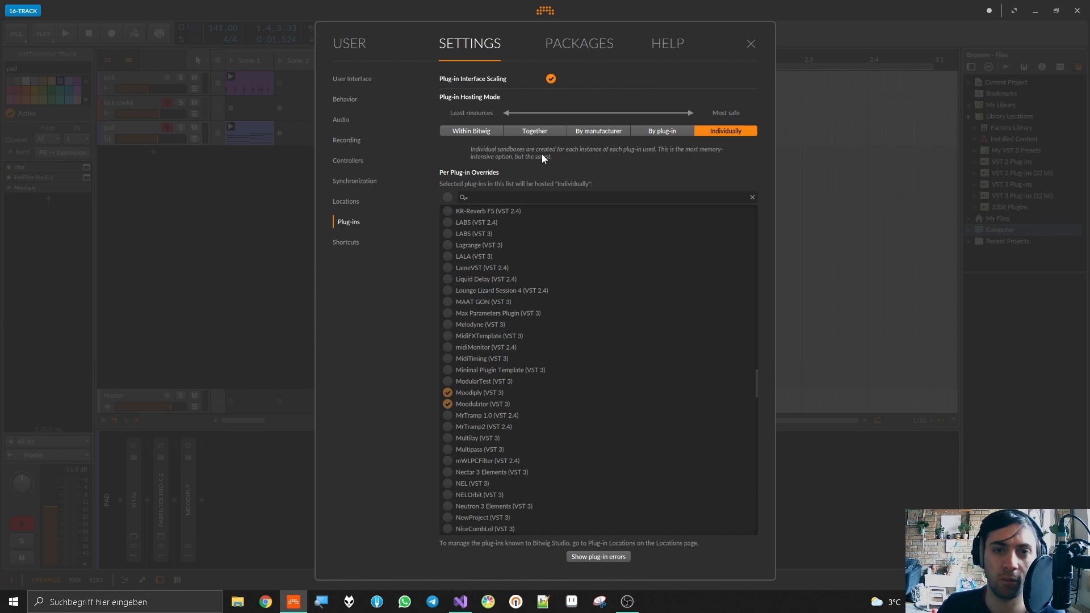
{"action": "mouse_move", "coordinate": [640, 159]}
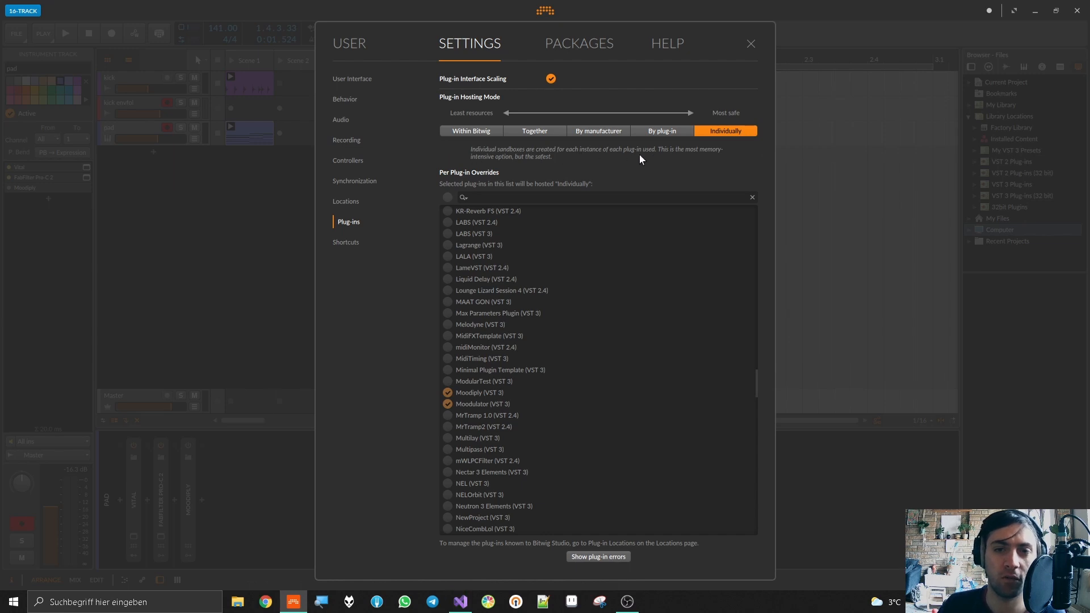
{"action": "mouse_move", "coordinate": [674, 157]}
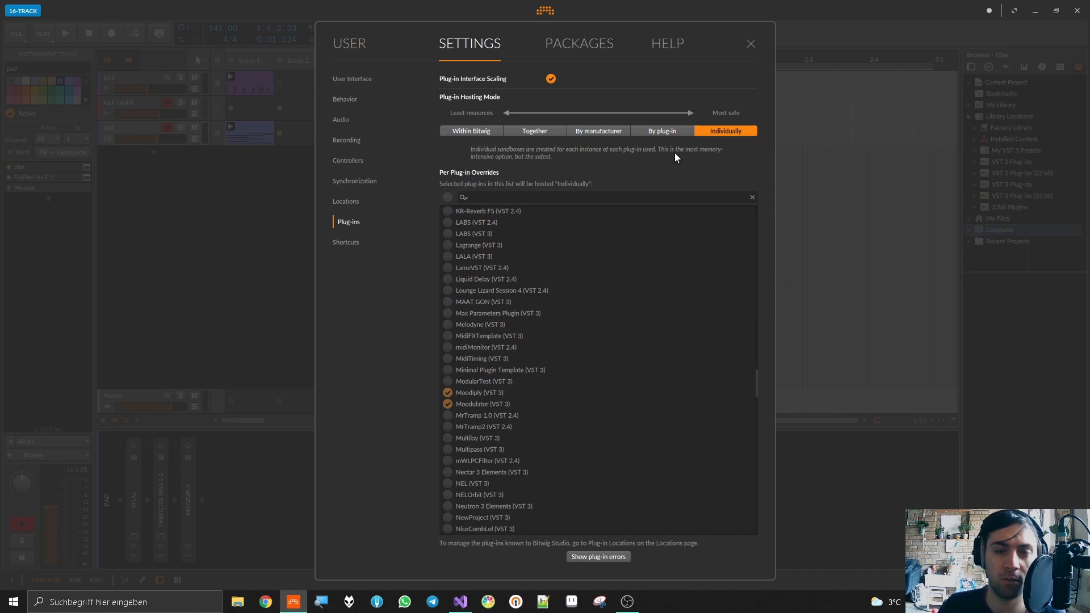
{"action": "left_click", "coordinate": [598, 130]}
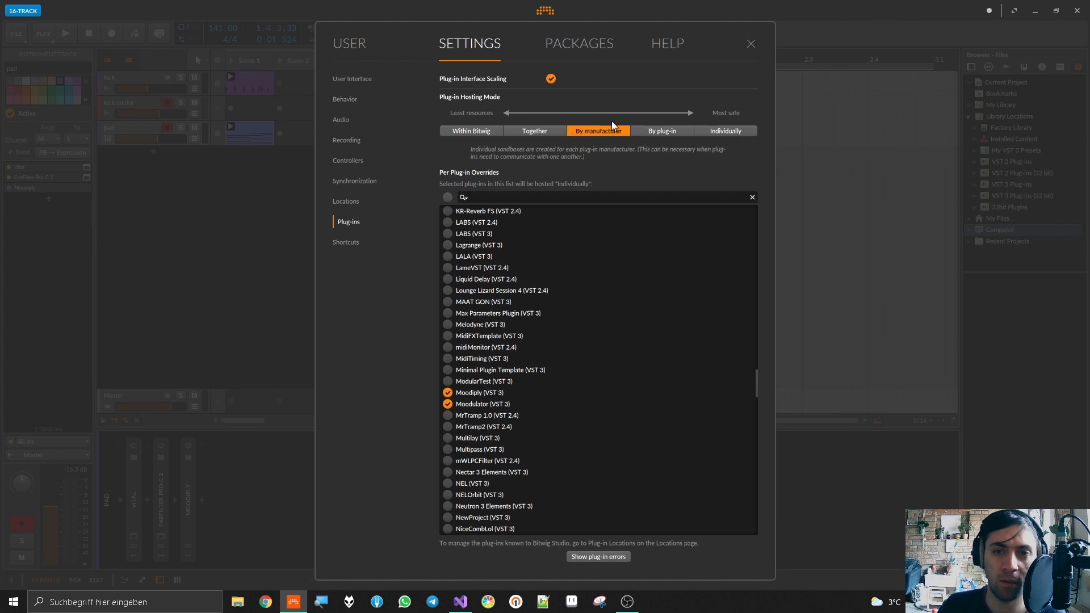
{"action": "mouse_move", "coordinate": [711, 130]}
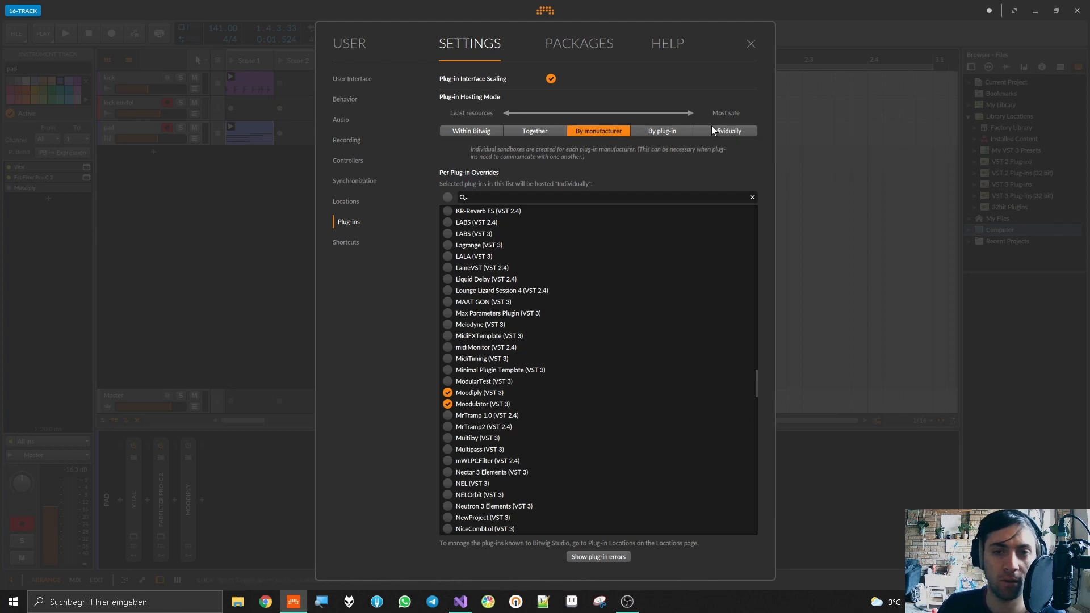
{"action": "mouse_move", "coordinate": [589, 133]}
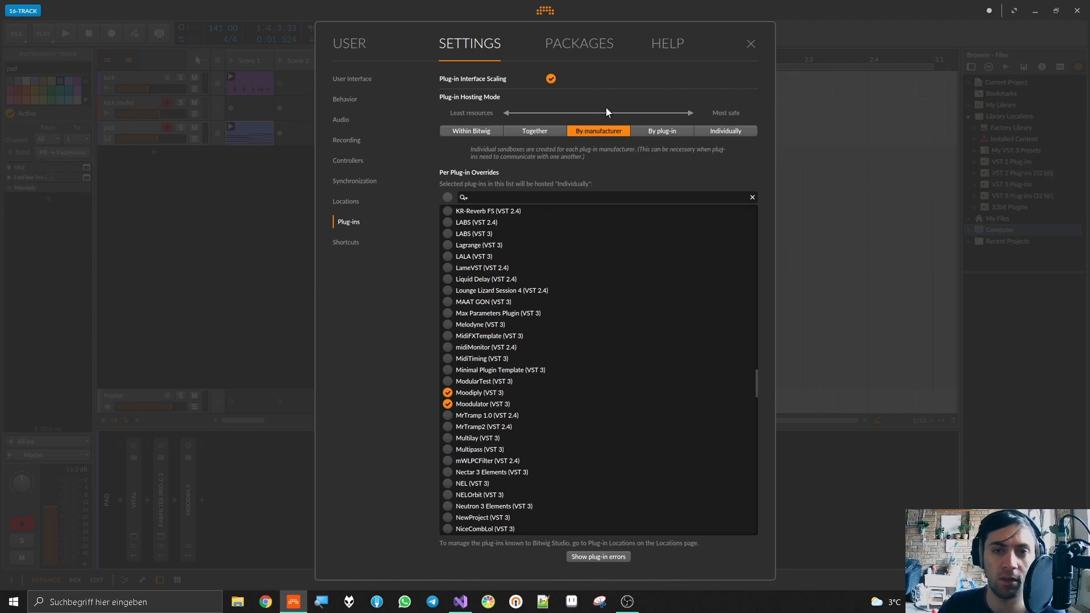
{"action": "mouse_move", "coordinate": [599, 135]}
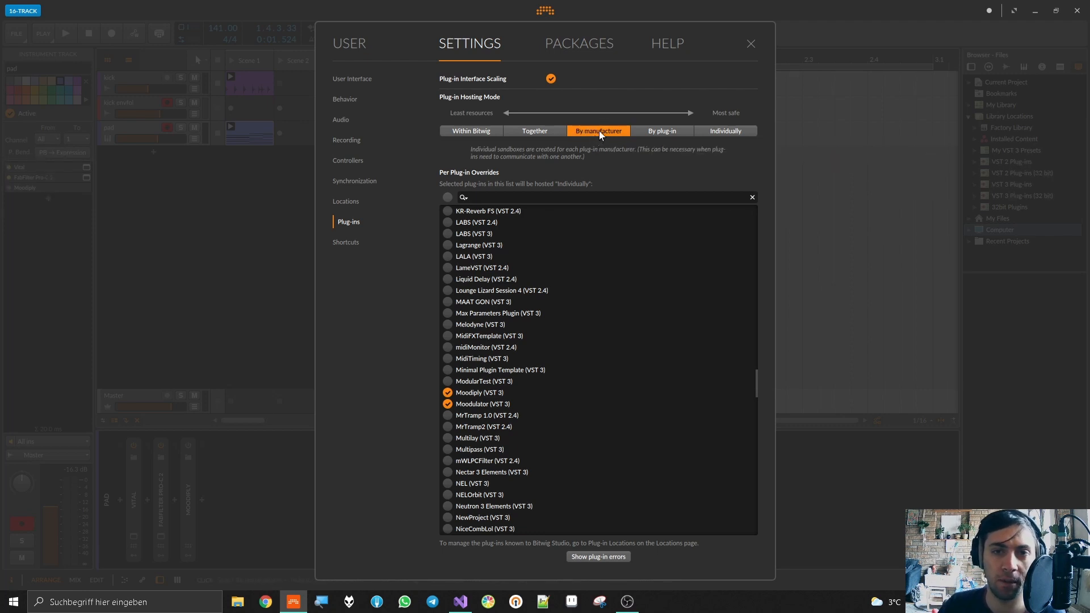
{"action": "mouse_move", "coordinate": [652, 136]}
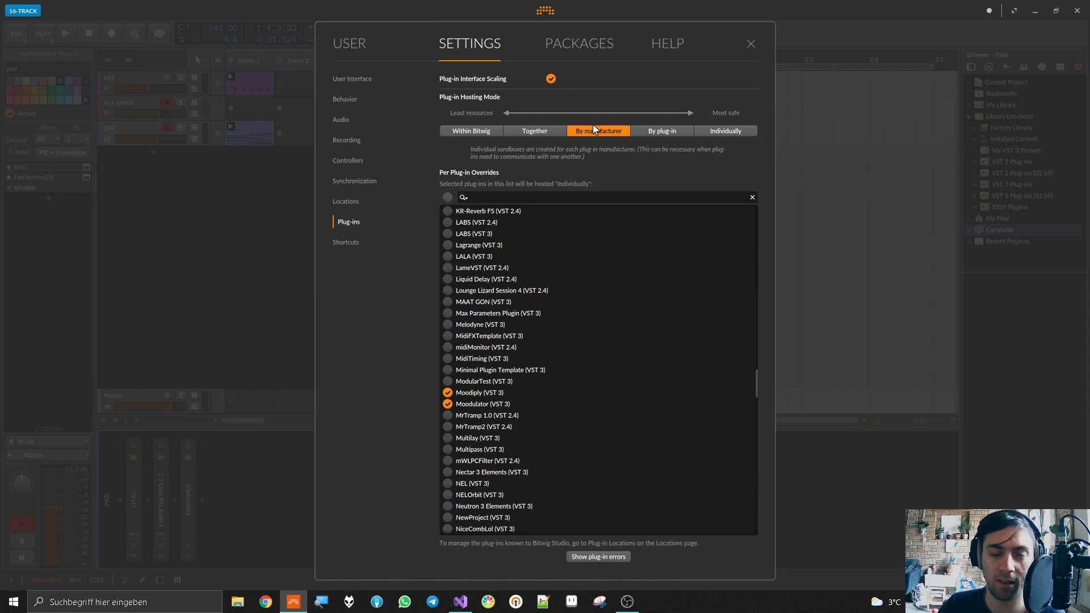
{"action": "mouse_move", "coordinate": [598, 130]}
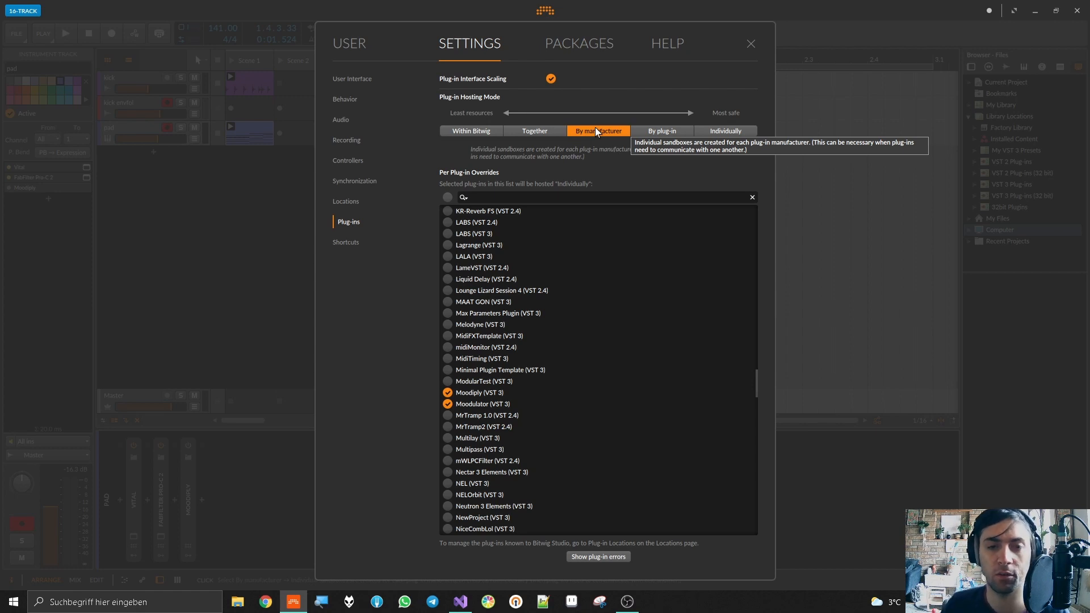
{"action": "mouse_move", "coordinate": [513, 369]}
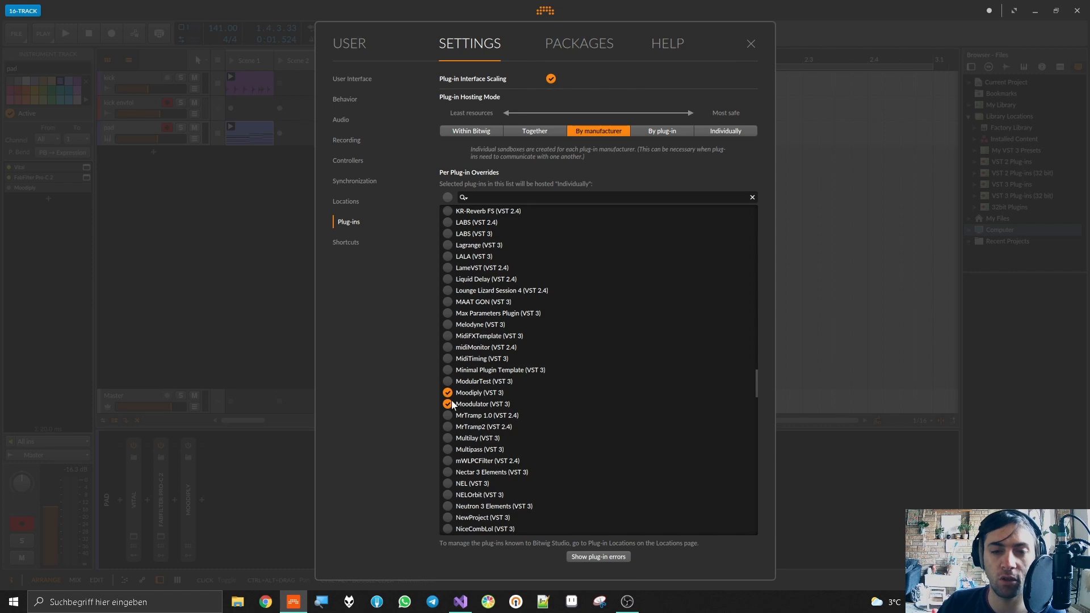
{"action": "left_click", "coordinate": [750, 44]}
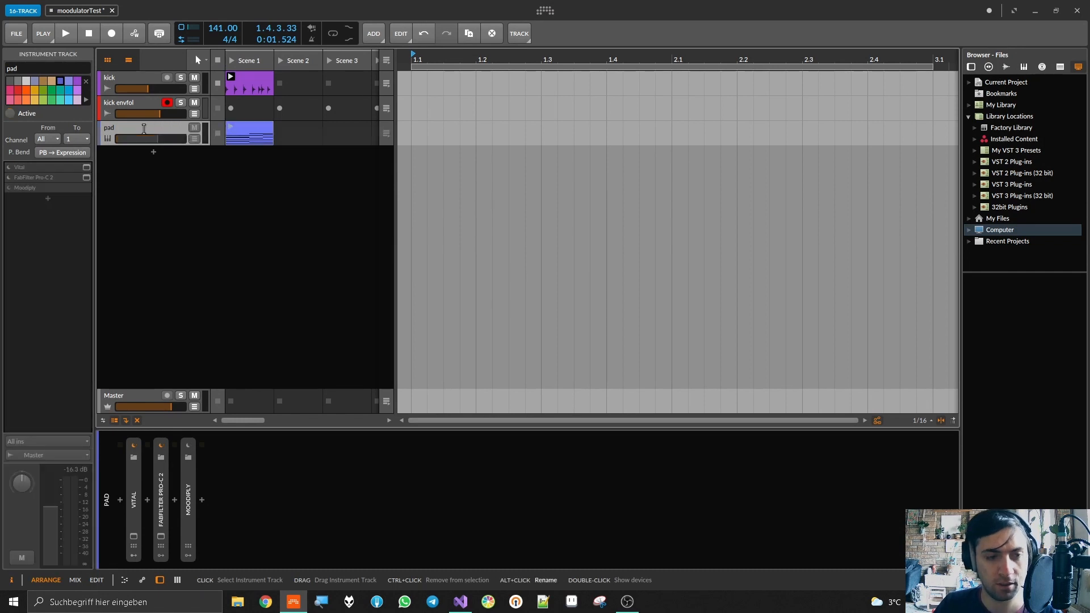
Reactivate the pad track, switch Moodiply on and play to confirm signal.
{"action": "left_click", "coordinate": [187, 445]}
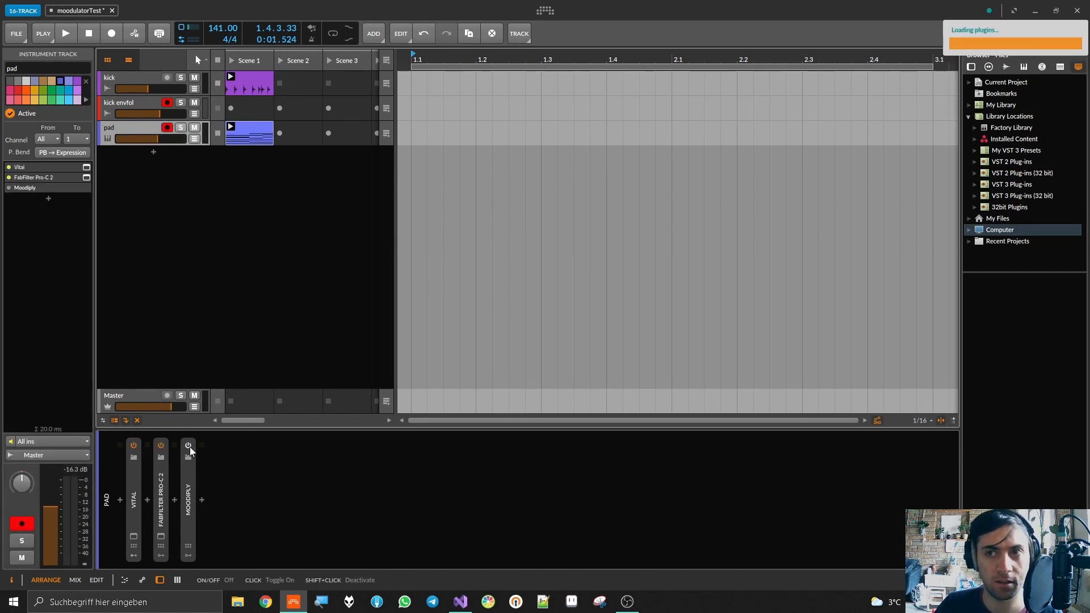
{"action": "left_click", "coordinate": [65, 33]}
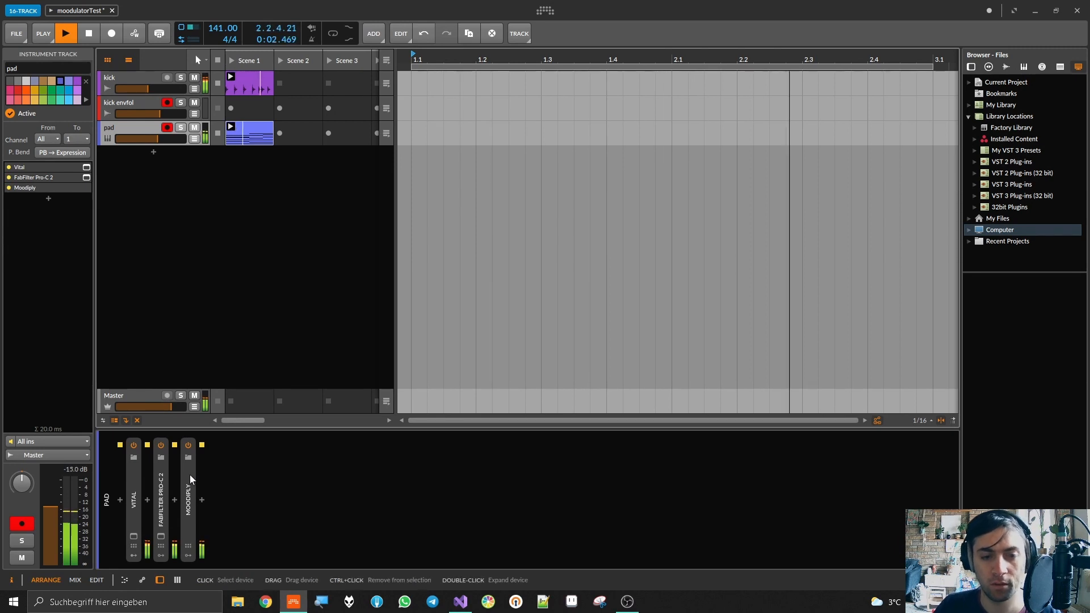
{"action": "left_click", "coordinate": [460, 601]}
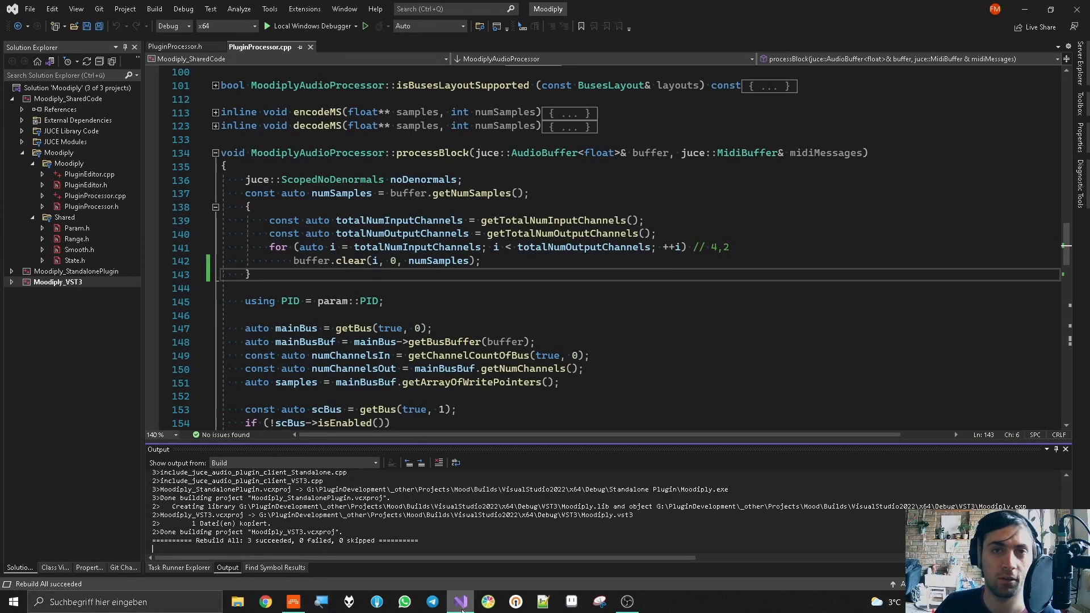
{"action": "left_click", "coordinate": [293, 602]}
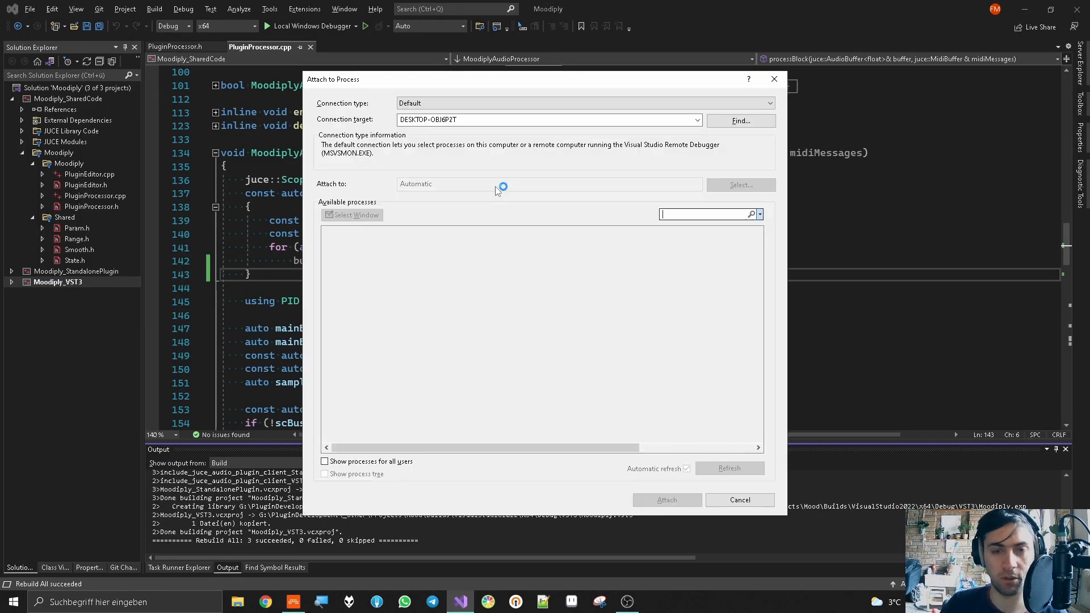
{"action": "left_click", "coordinate": [738, 499]}
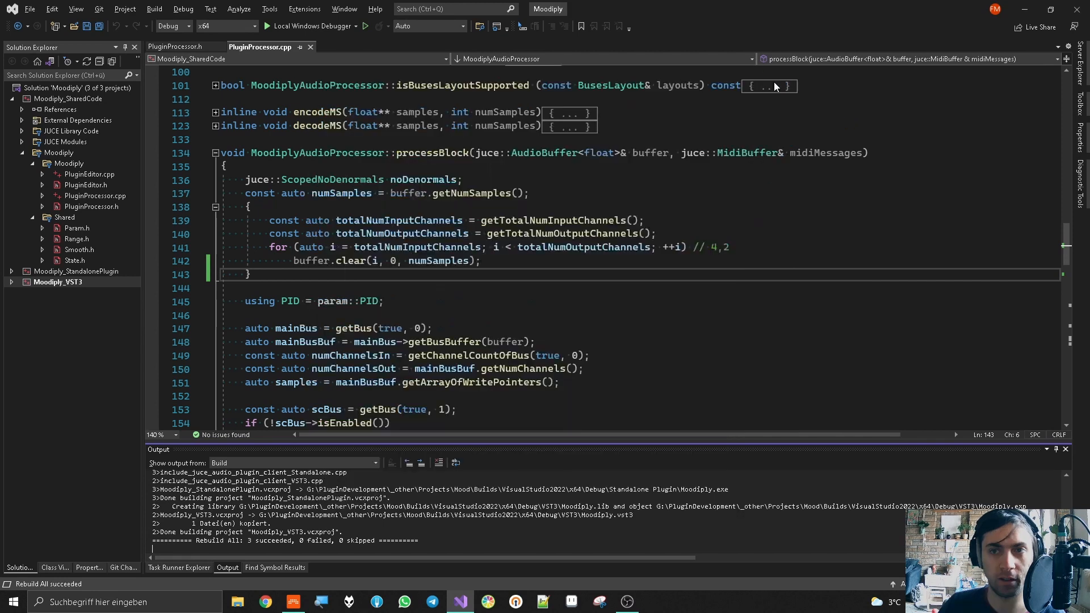